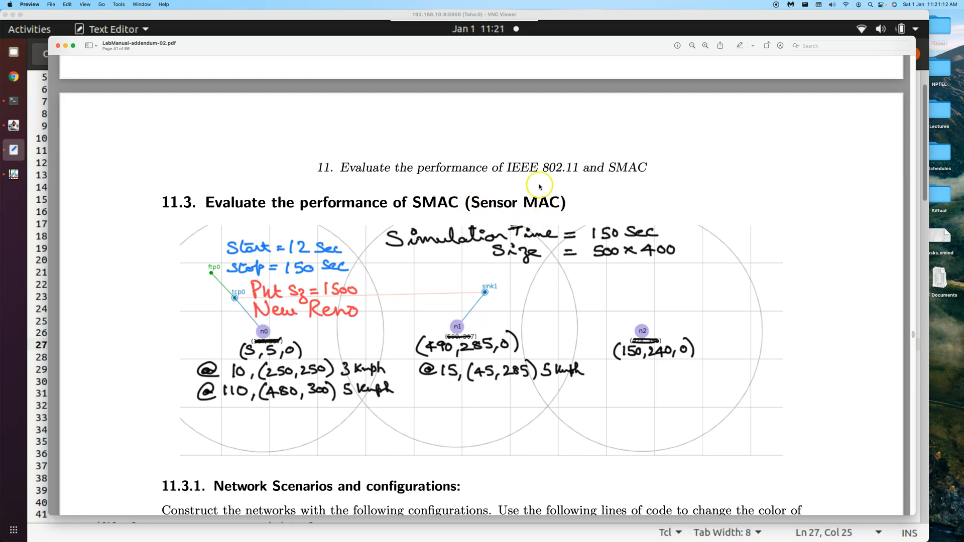
mouse_move(529, 312)
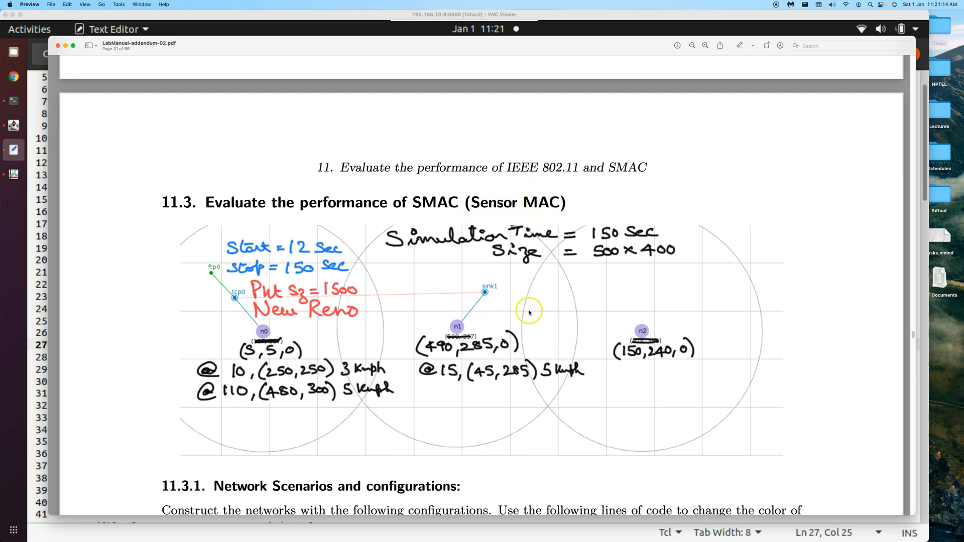
mouse_move(515, 290)
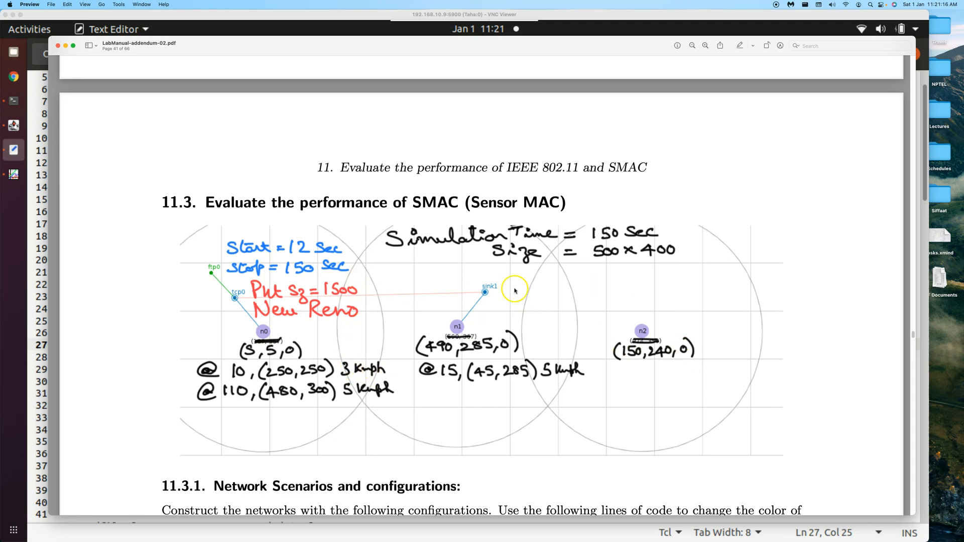
mouse_move(504, 290)
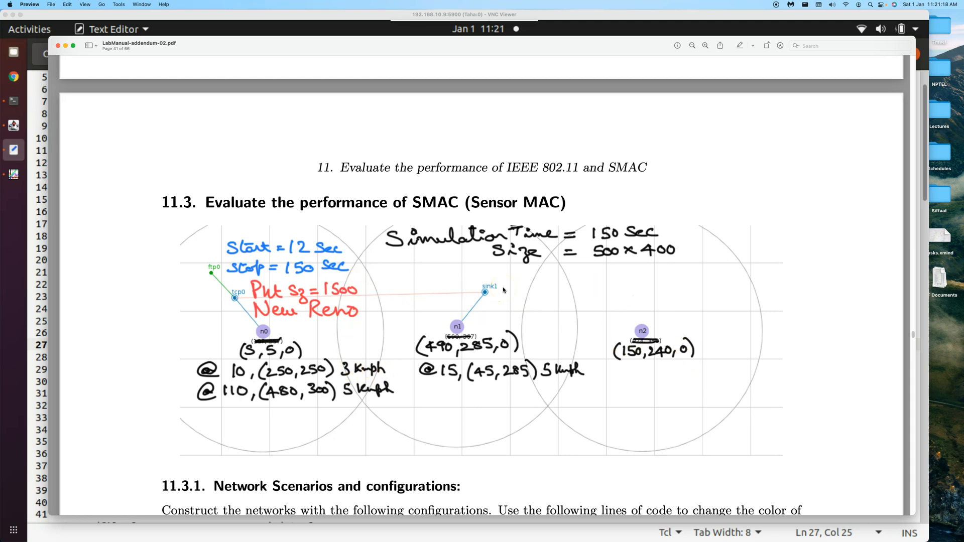
- Scroll the lab manual from the SMAC topology diagram to the Network Scenarios parameter table
scroll("up", 3)
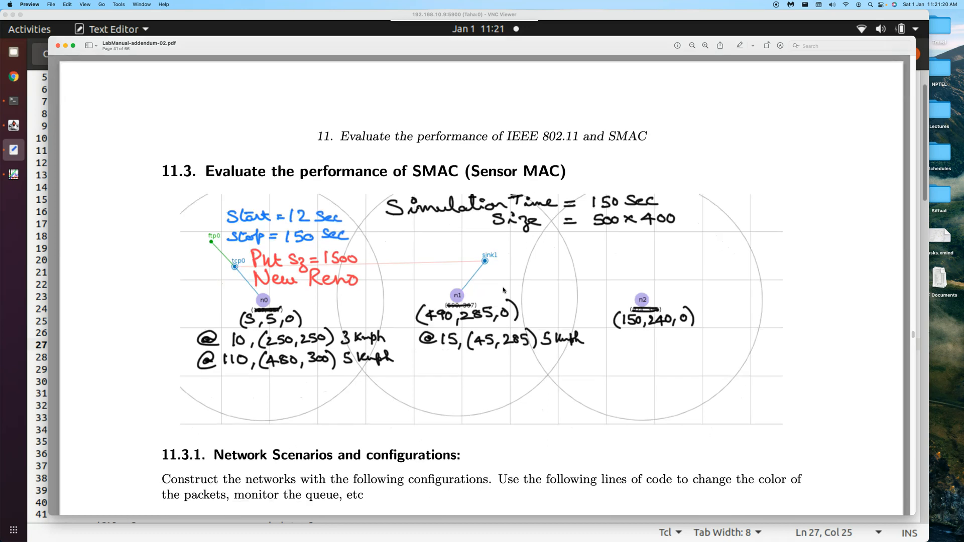
scroll("up", 3)
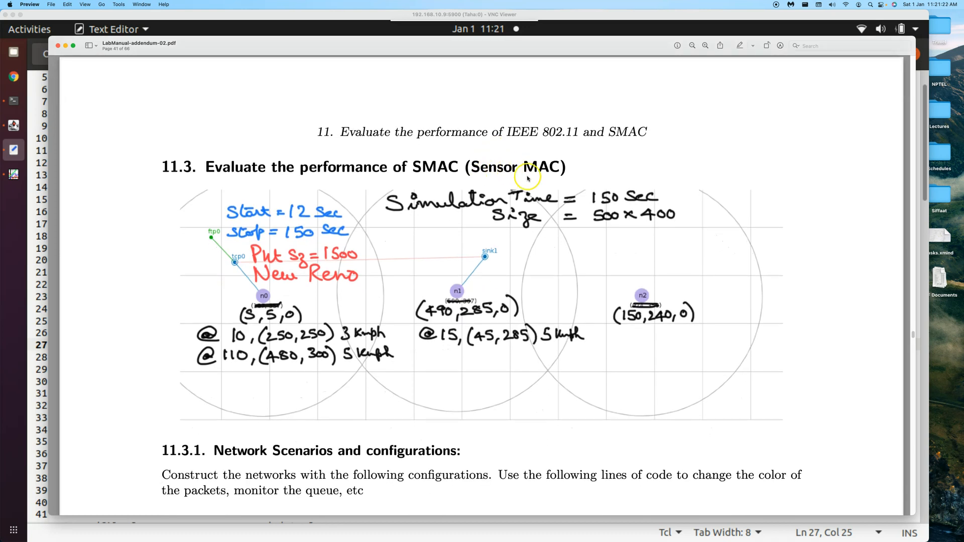
scroll("down", 3)
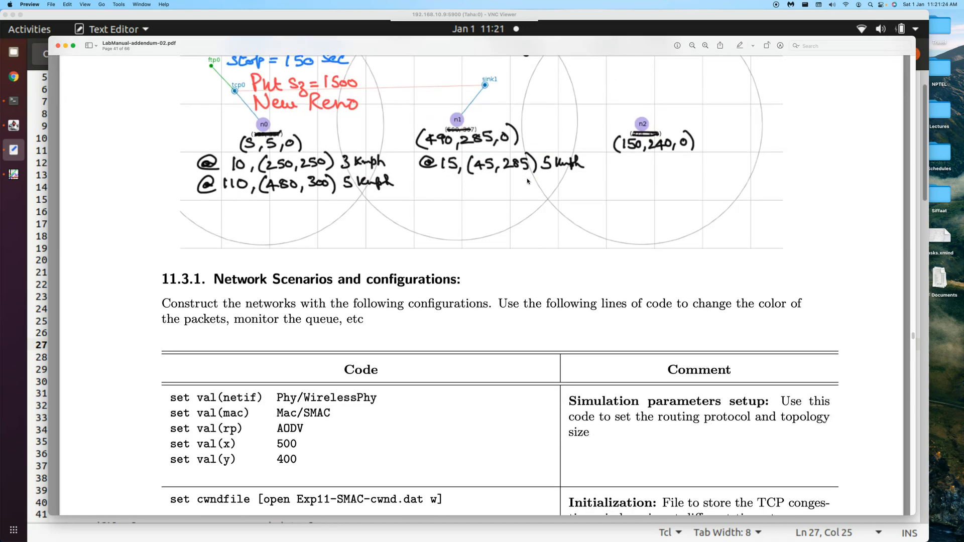
scroll("down", 3)
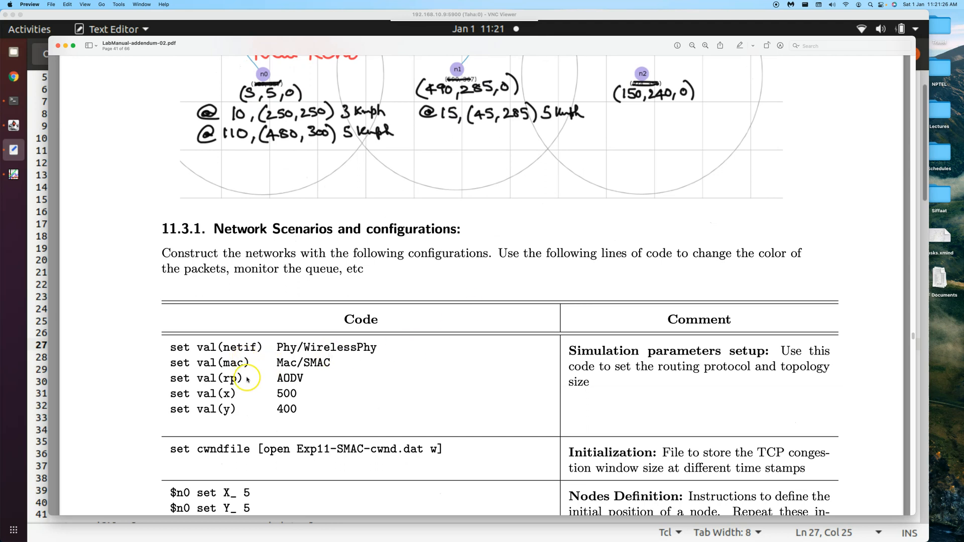
mouse_move(224, 363)
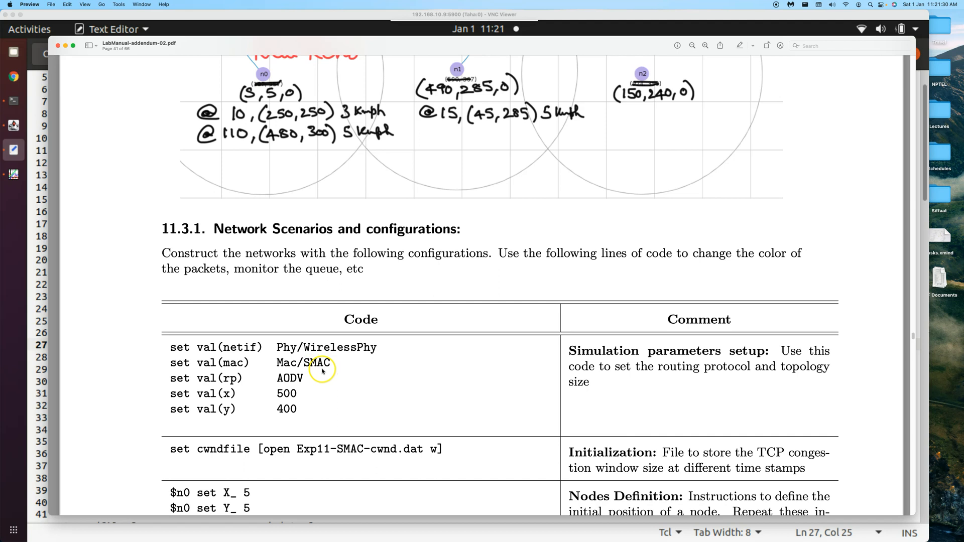
mouse_move(258, 349)
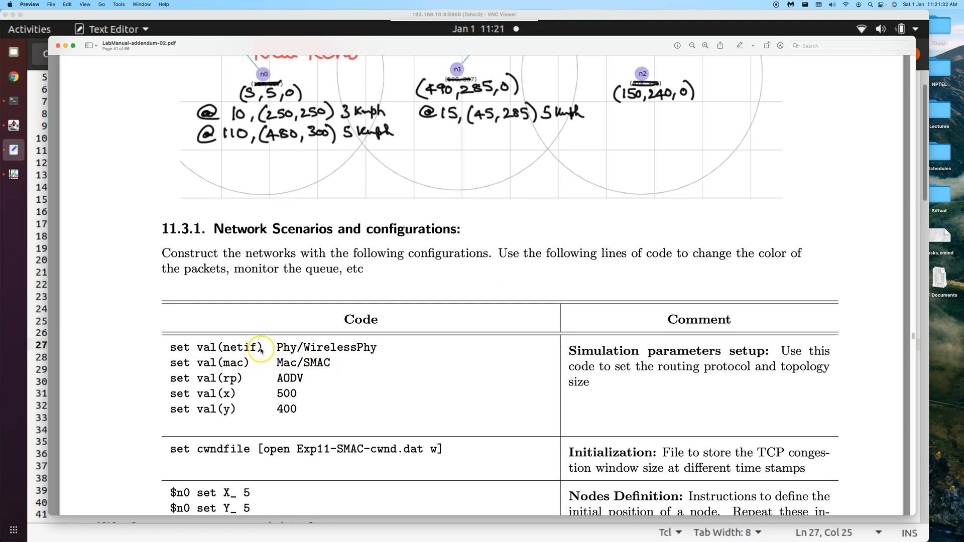
mouse_move(369, 362)
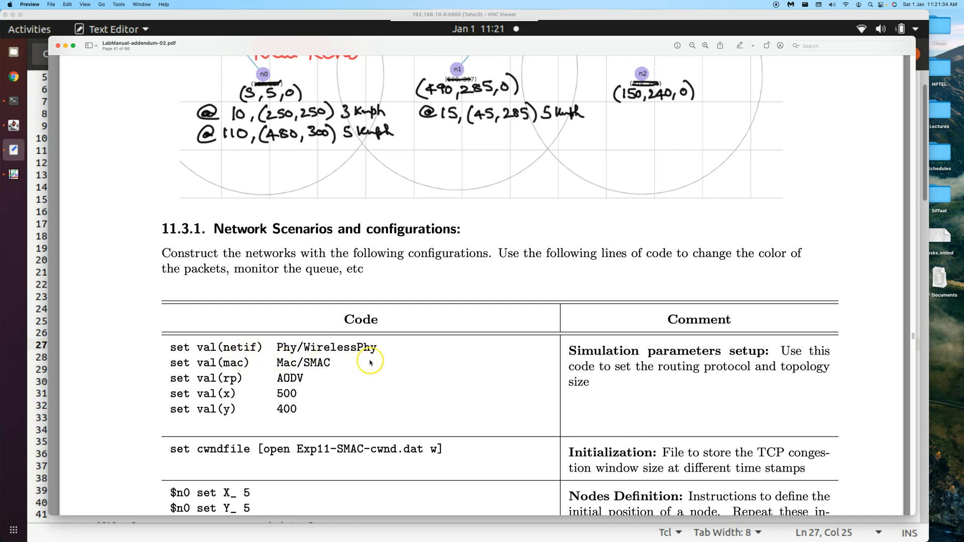
mouse_move(381, 368)
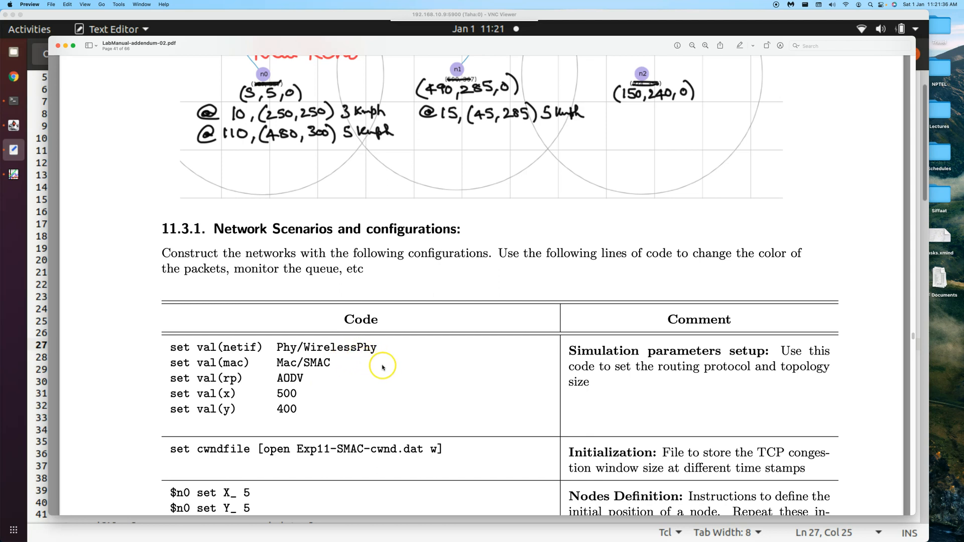
mouse_move(400, 396)
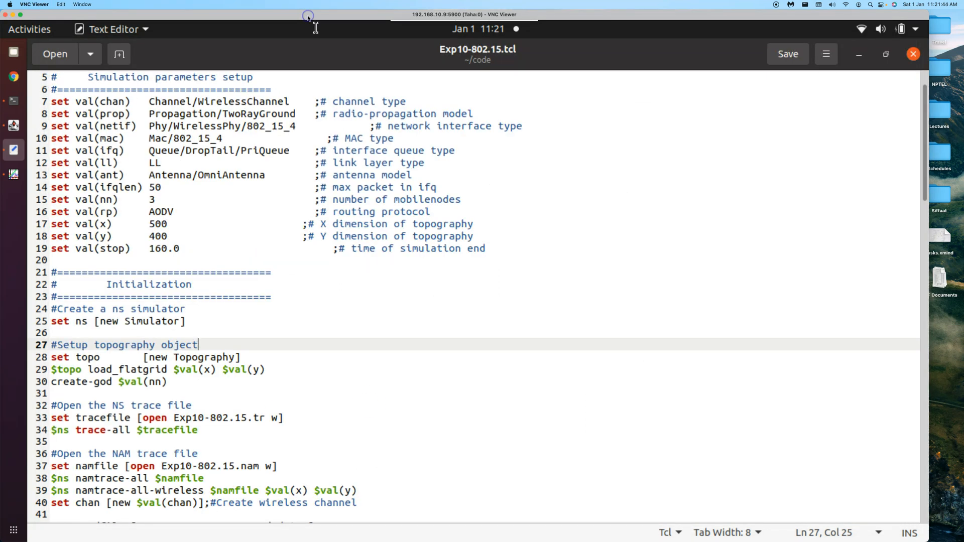
mouse_move(188, 61)
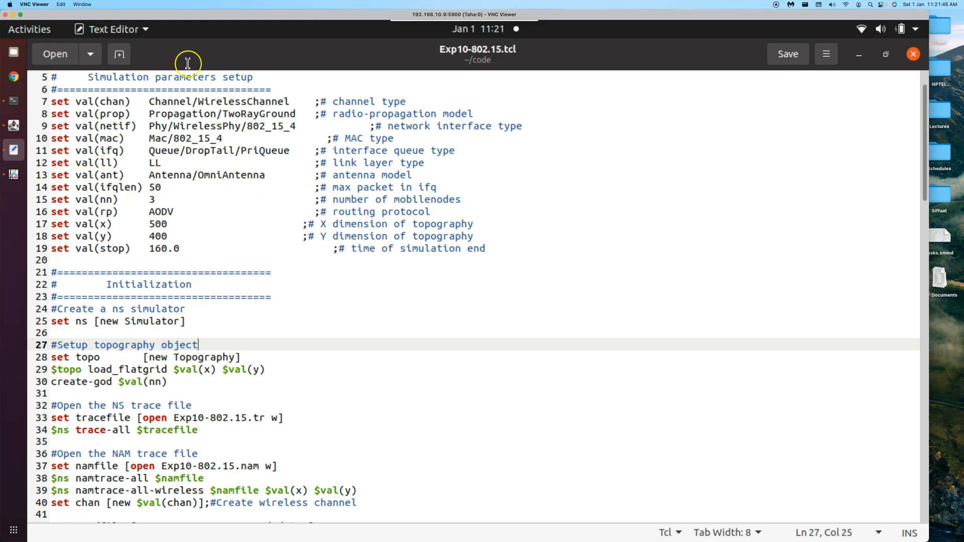
mouse_move(222, 16)
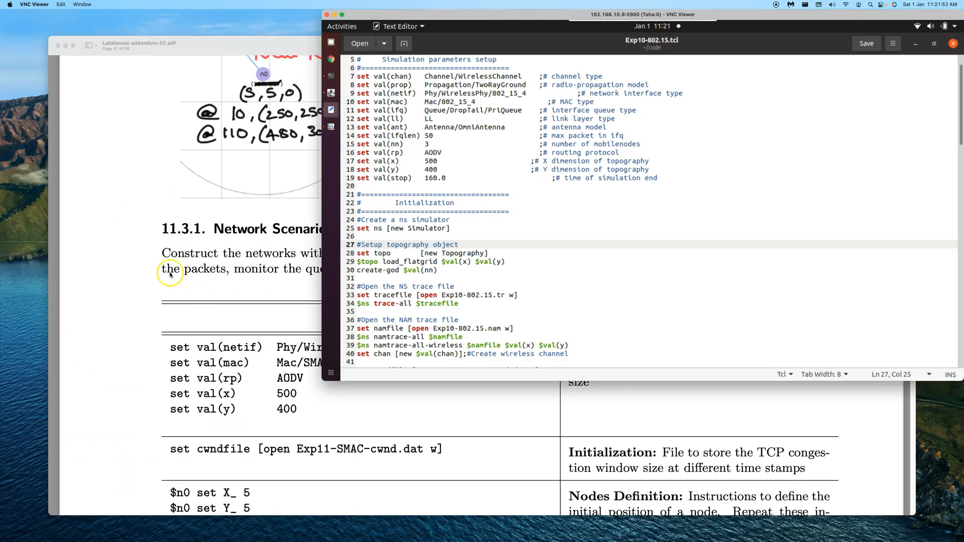
- Scroll the Exp10-802.15.tcl script to its simulation parameters beside the manual's table
scroll("down", 3)
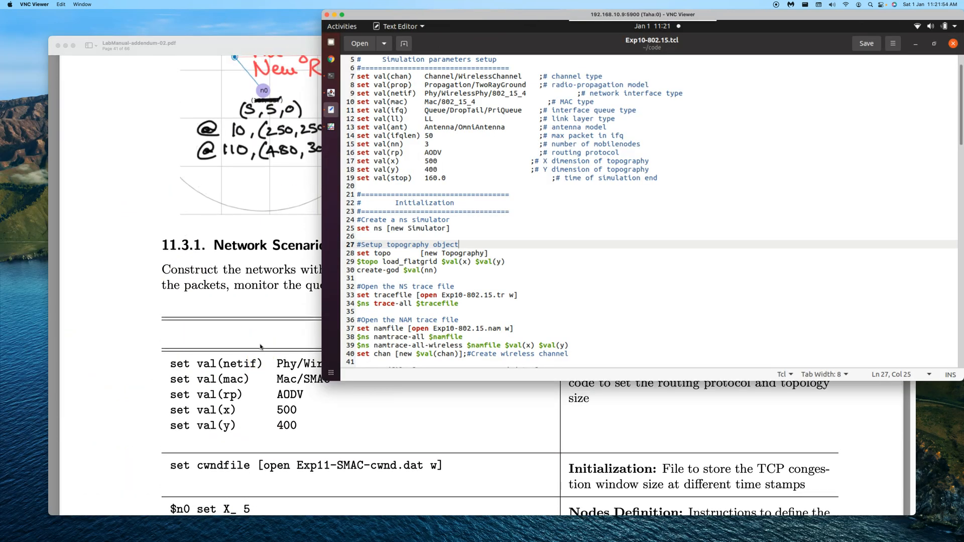
scroll("down", 3)
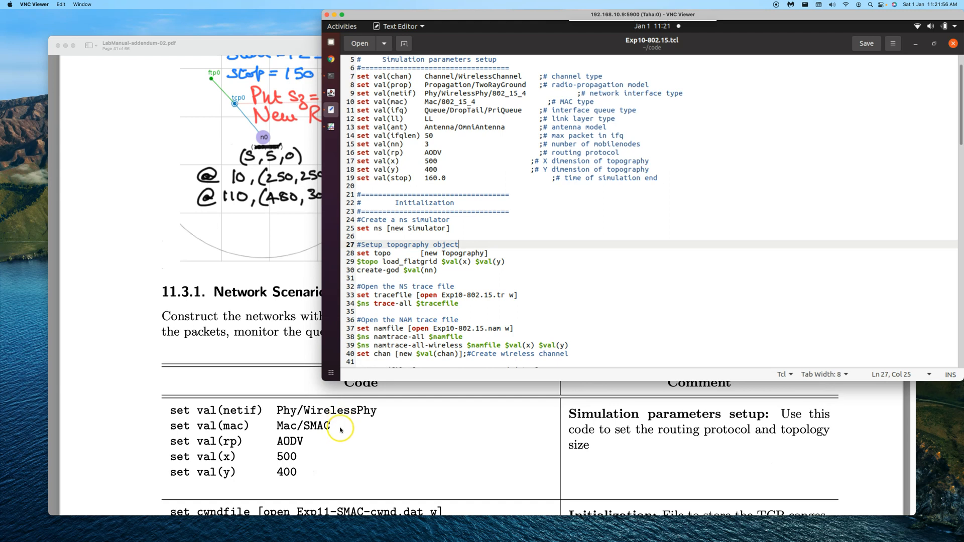
mouse_move(411, 136)
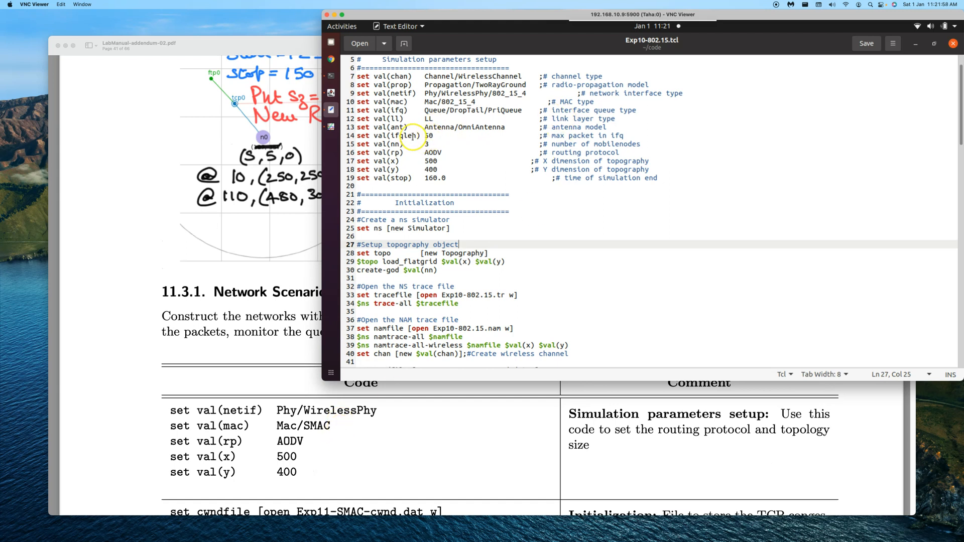
- Change the MAC type to Mac/SMAC and the network interface to Phy/WirelessPhy
left_click(476, 101)
type("SMAC")
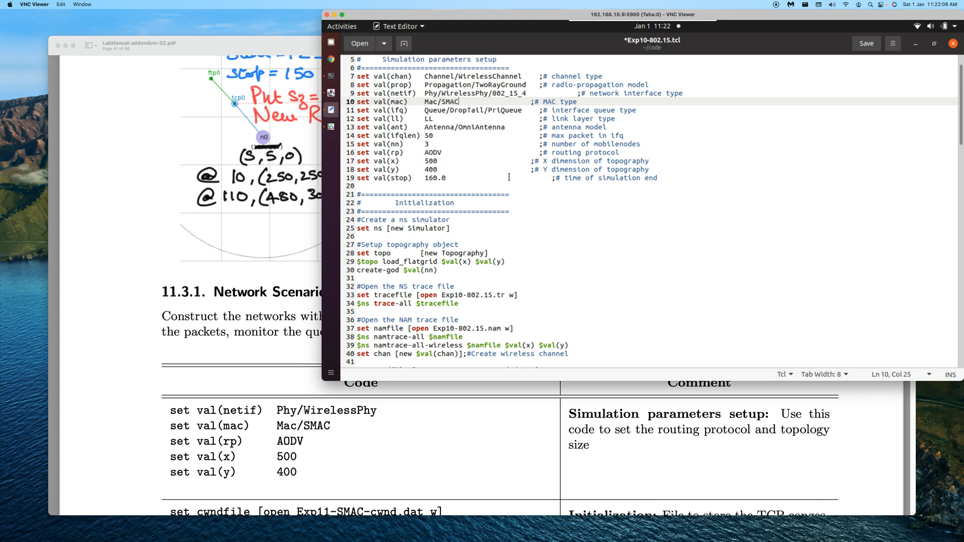
left_click(459, 93)
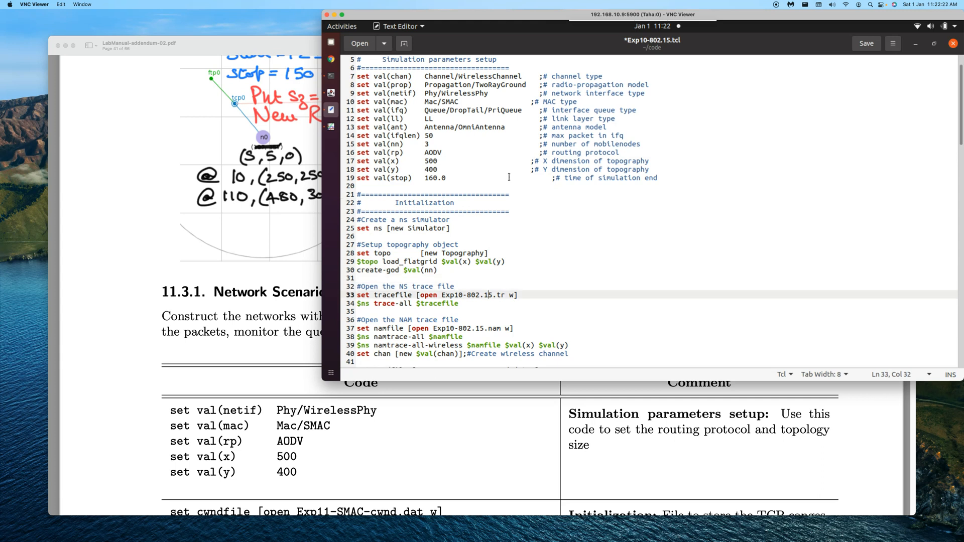
- Rename the trace, NAM and cwnd output files from 802.15 to SMAC names
double_click(477, 295)
type("SMAC")
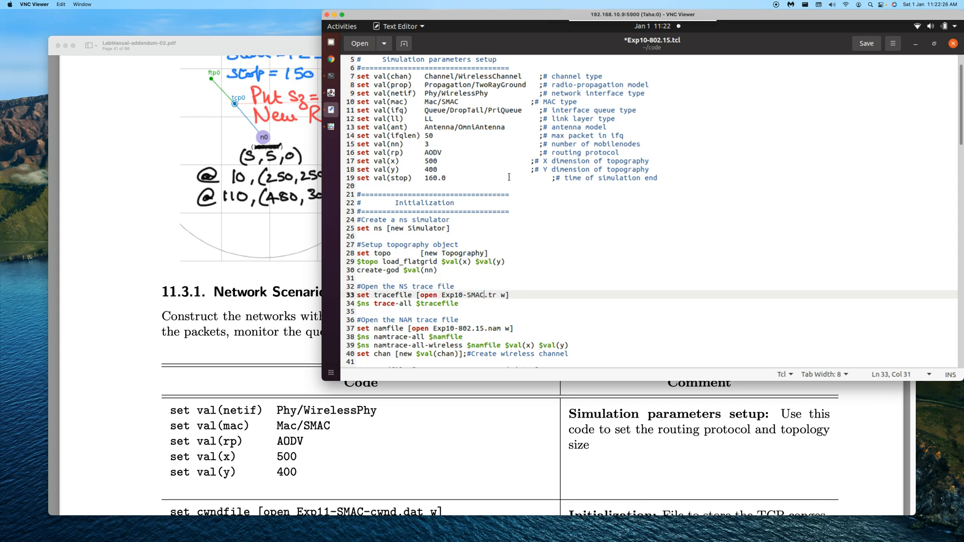
left_click(458, 320)
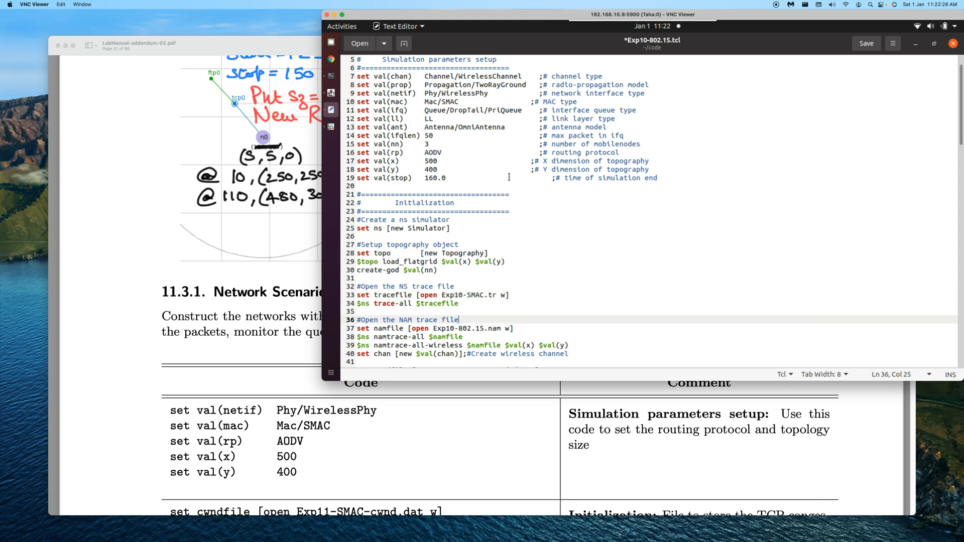
left_click(461, 327)
type("SMAC")
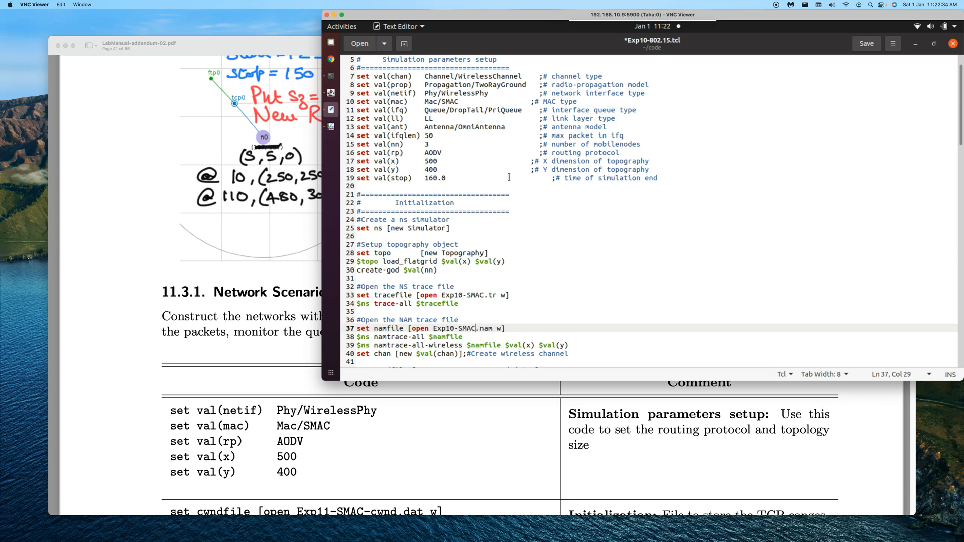
scroll("down", 3)
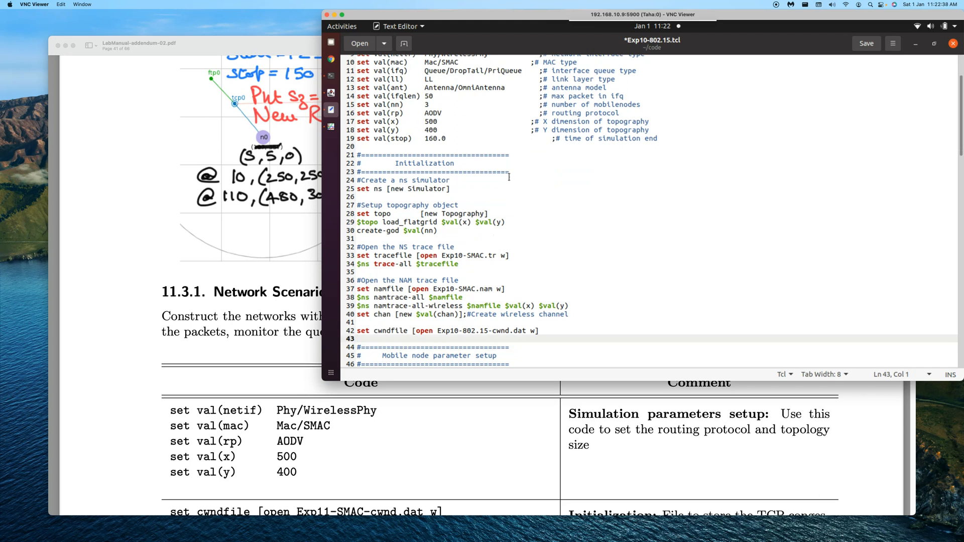
left_click(464, 330)
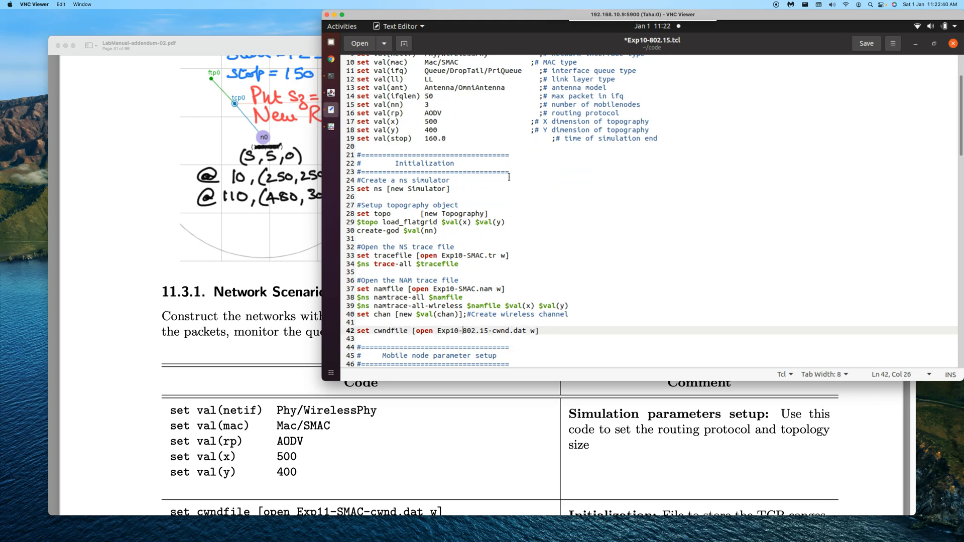
double_click(475, 331)
type("SMAC")
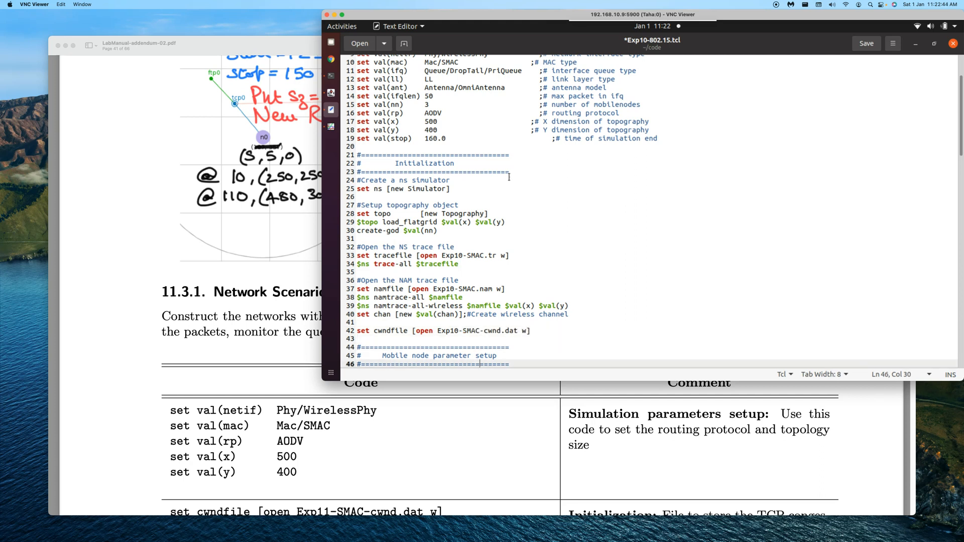
- Scroll the script down to its finish procedure
scroll("down", 3)
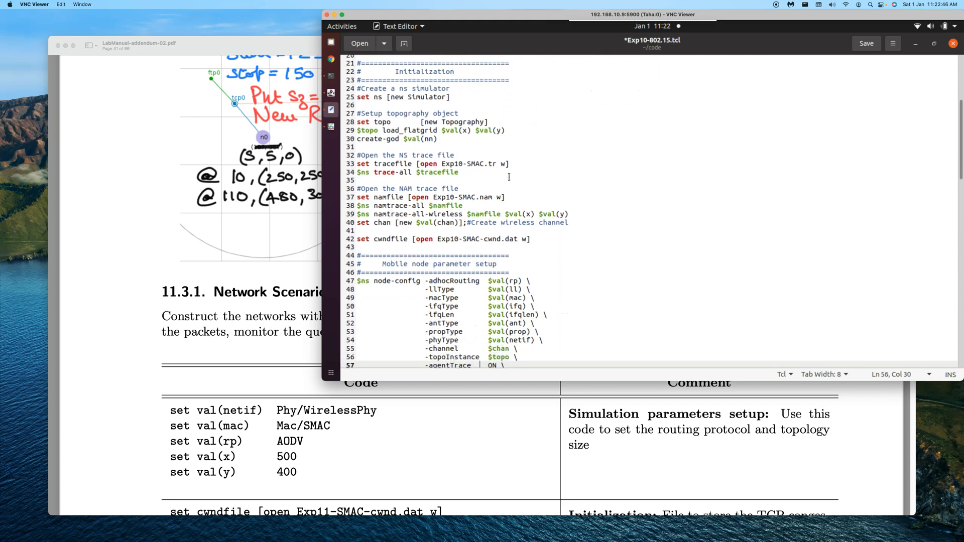
scroll("down", 3)
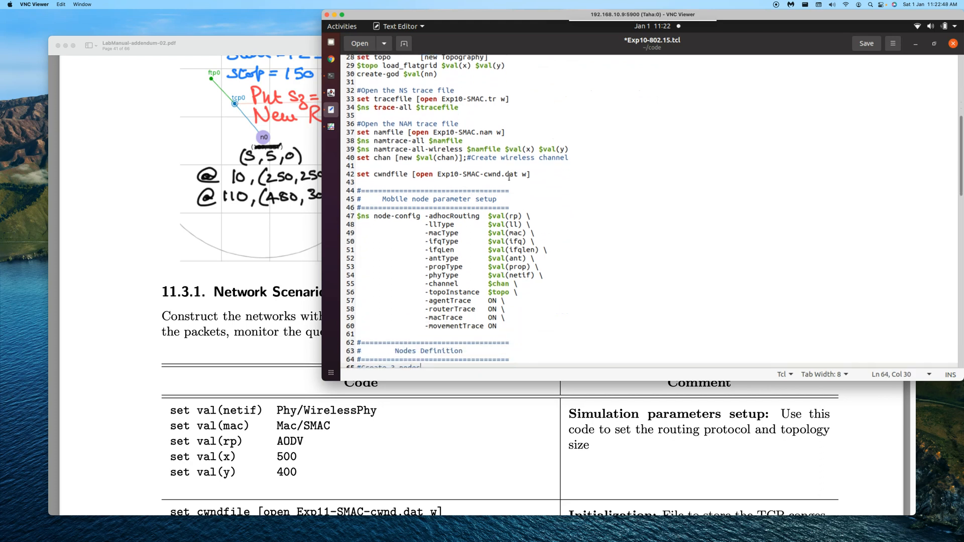
scroll("down", 3)
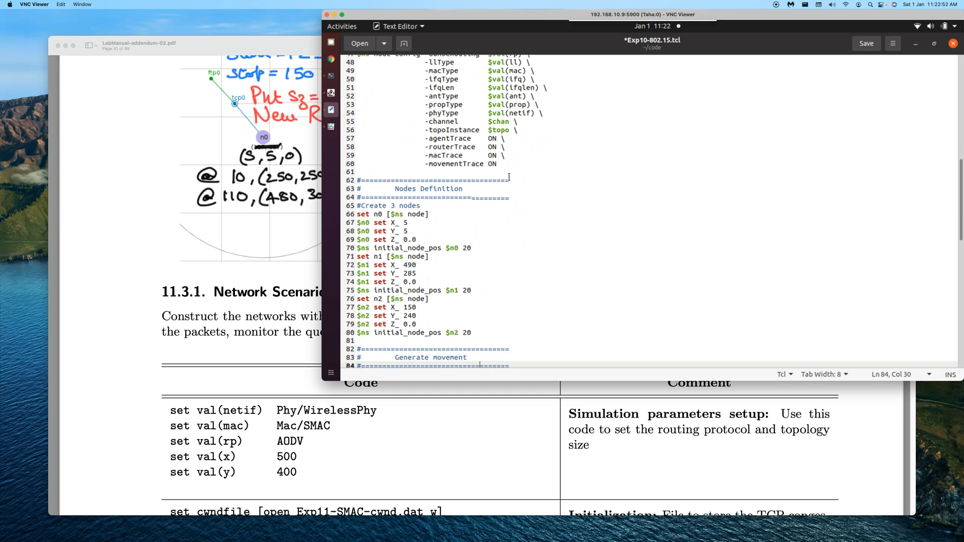
scroll("down", 3)
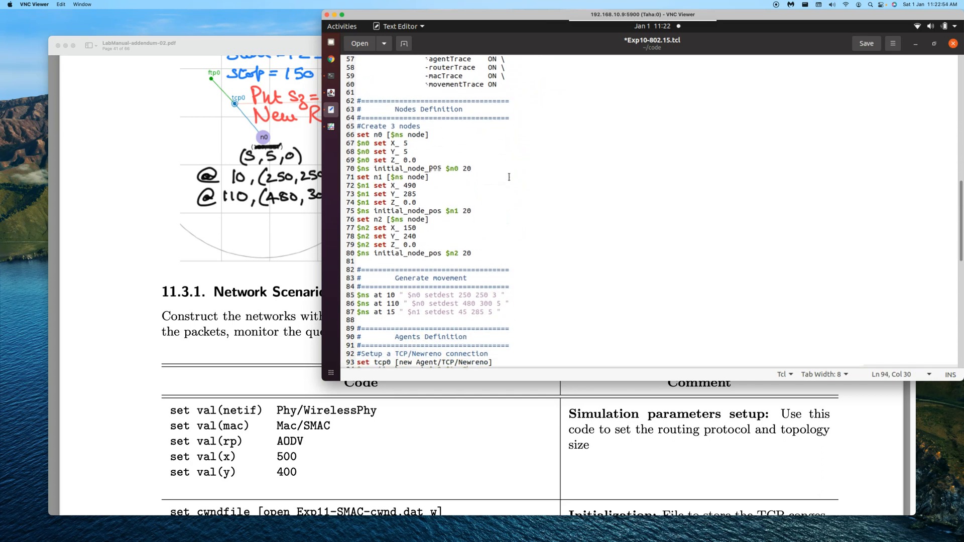
scroll("down", 3)
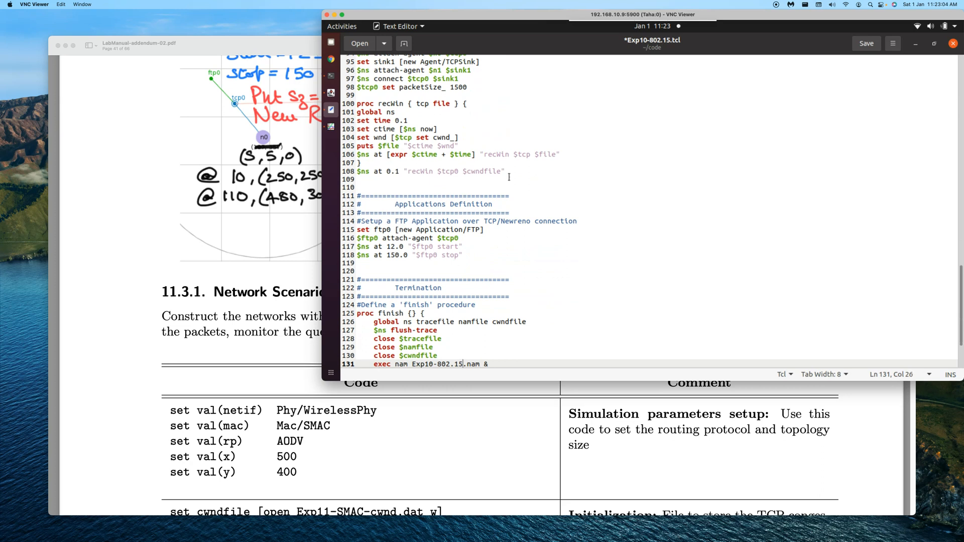
- Make the finish procedure launch nam on Exp10-SMAC.nam and reach gedit's save options
double_click(448, 364)
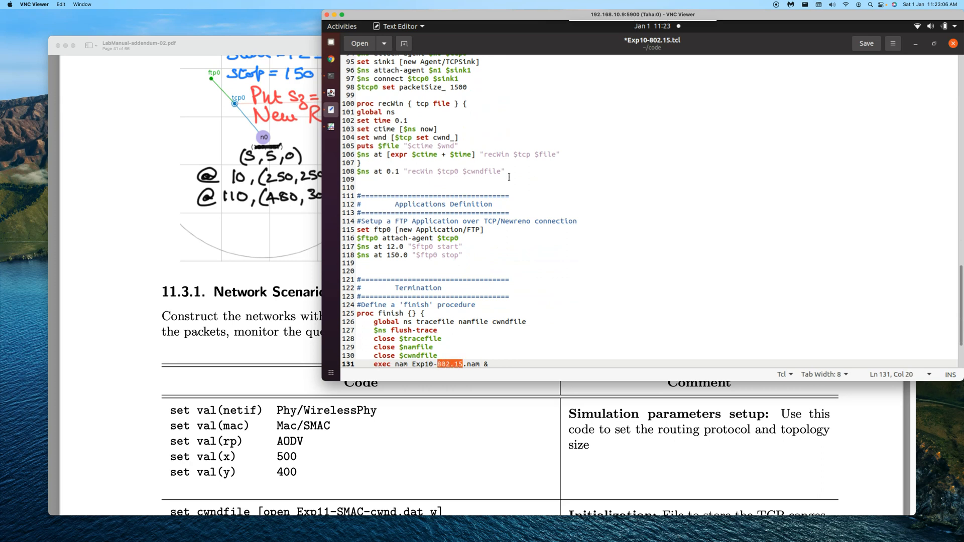
type("SMAC")
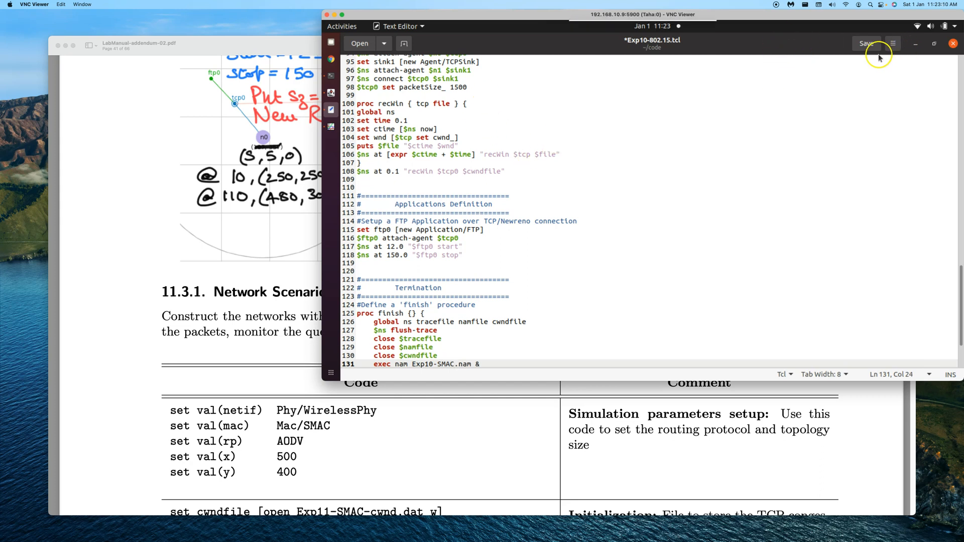
mouse_move(642, 50)
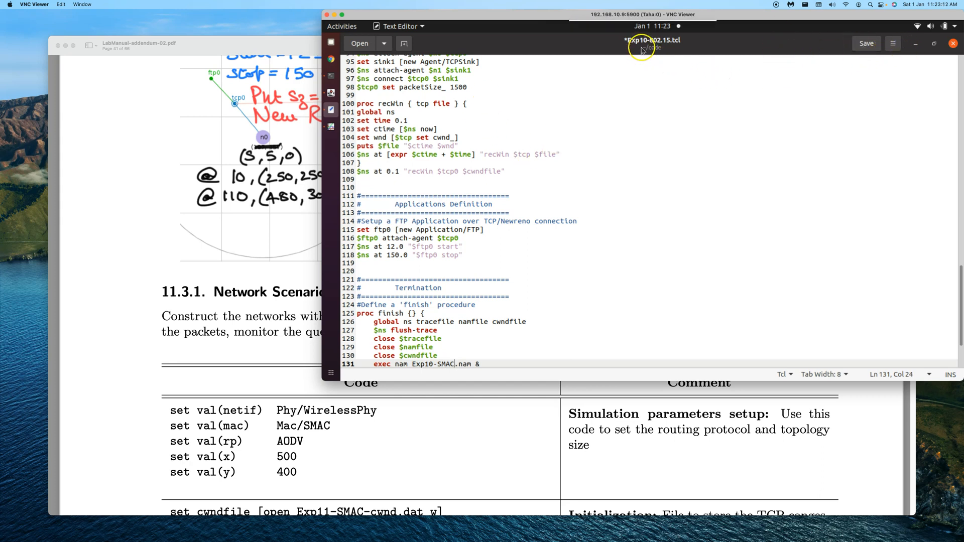
mouse_move(805, 43)
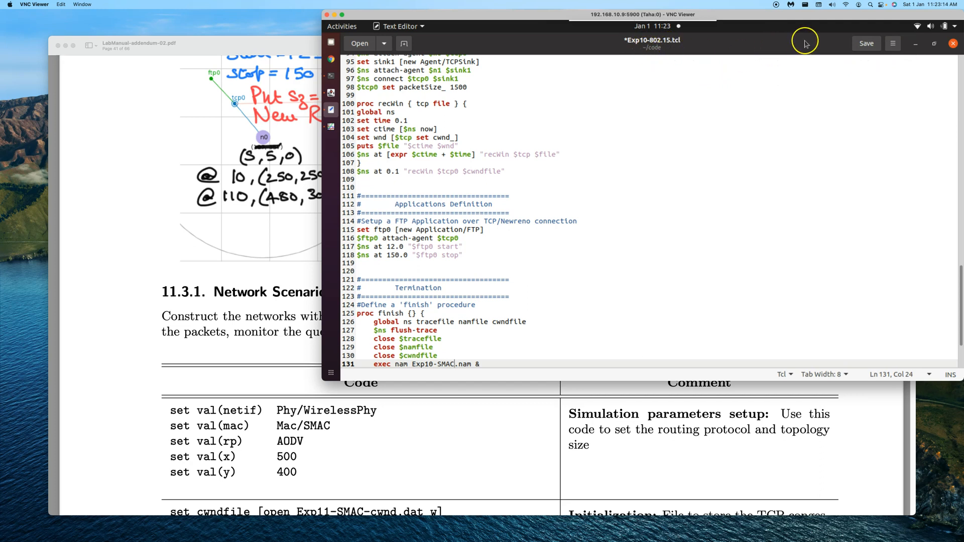
left_click(892, 43)
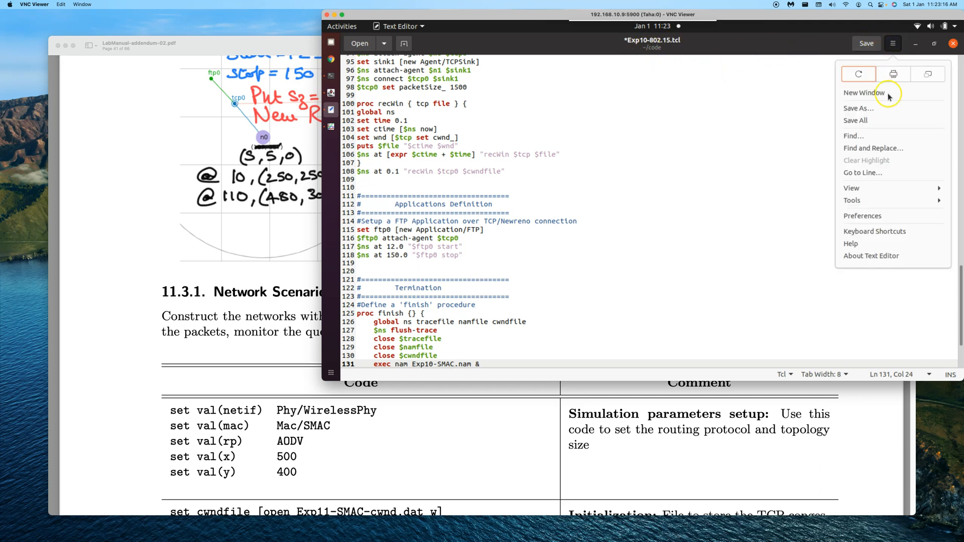
mouse_move(868, 108)
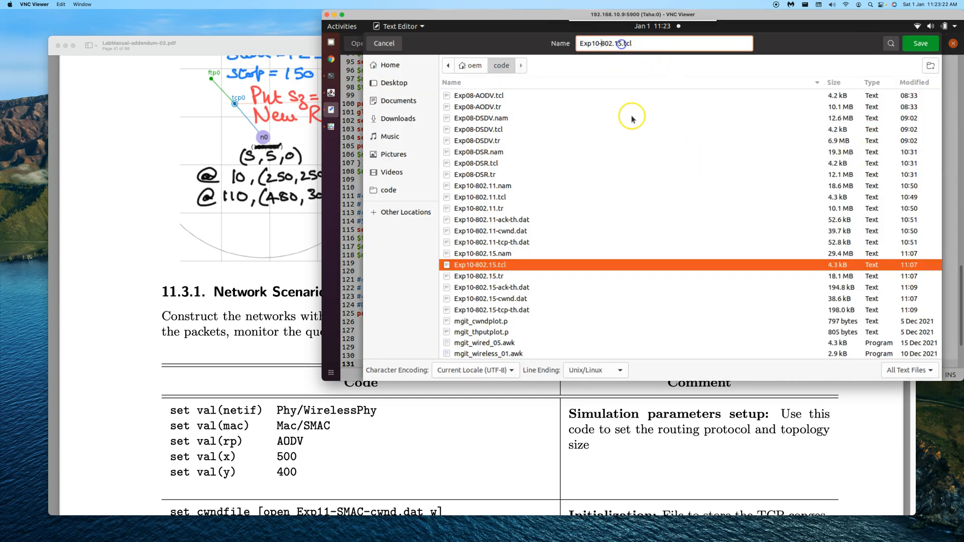
- Save the script as Exp10-SMAC.tcl in the code folder
double_click(616, 43)
type("SMAC")
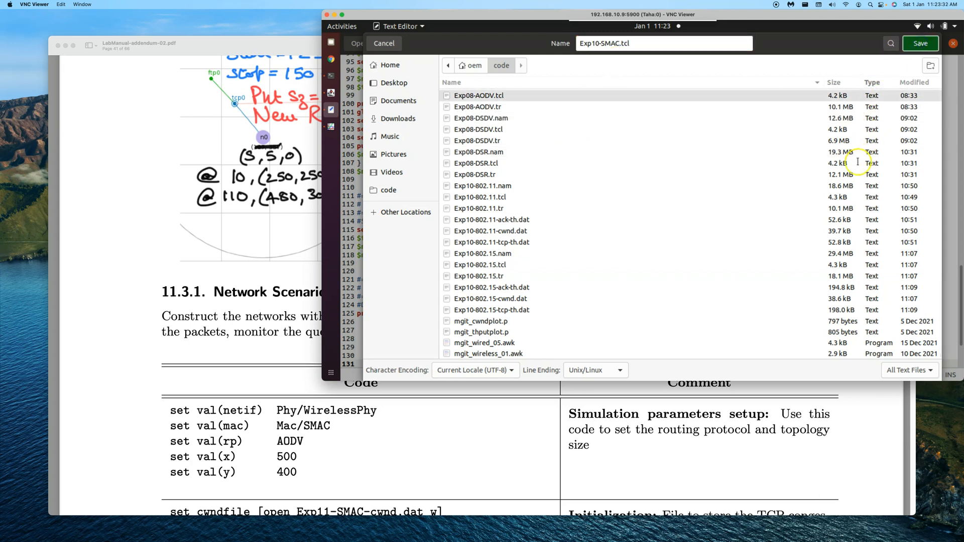
left_click(919, 43)
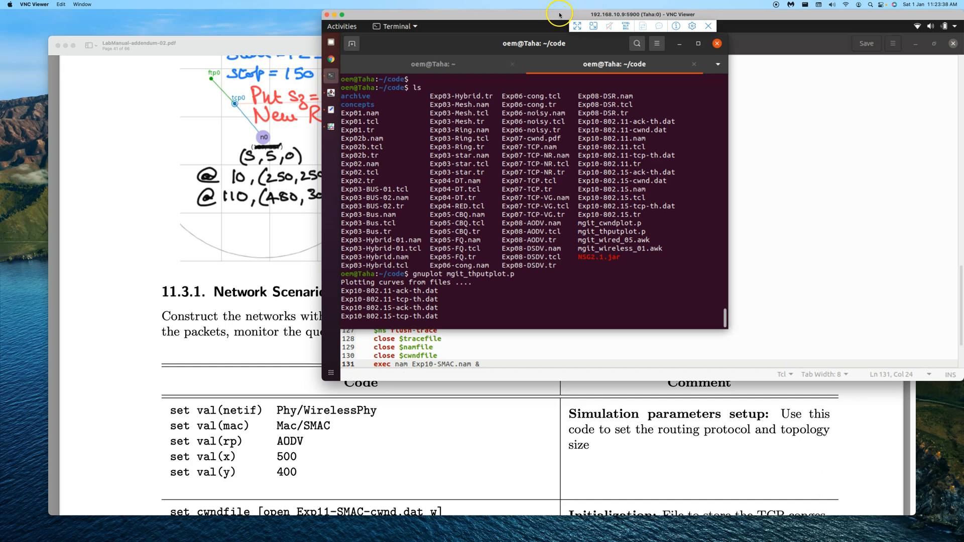
mouse_move(559, 14)
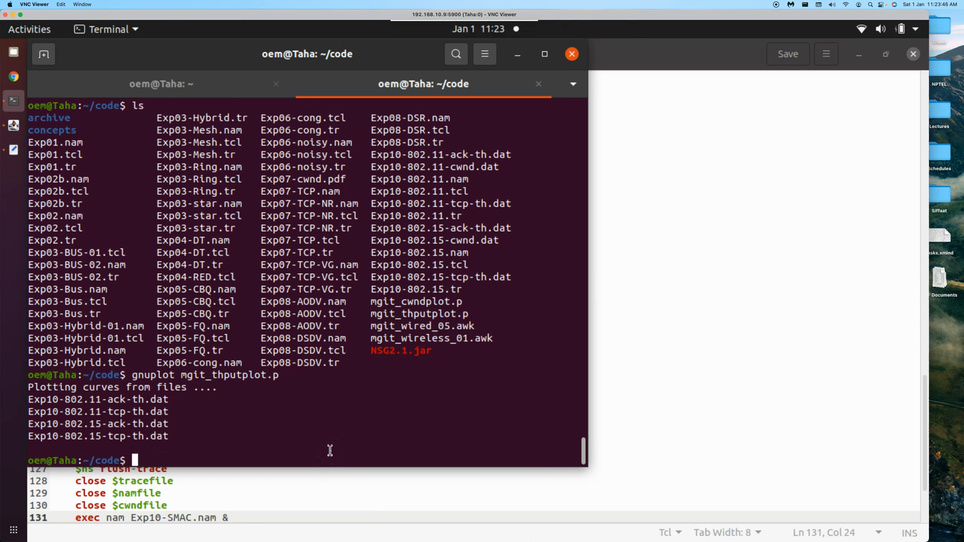
- Run ns Exp10-SMAC.tcl in the terminal to simulate and launch NAM
type("ns Exp")
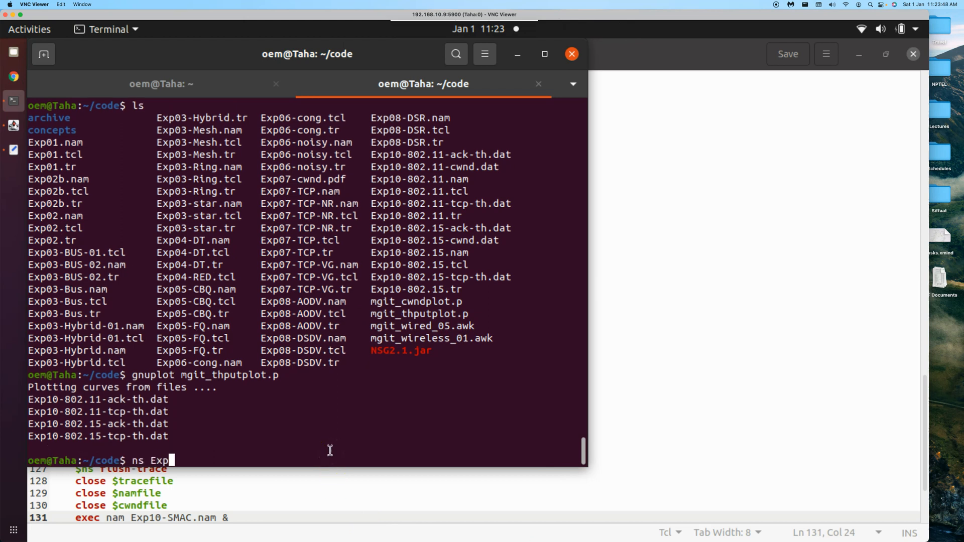
type("10-S")
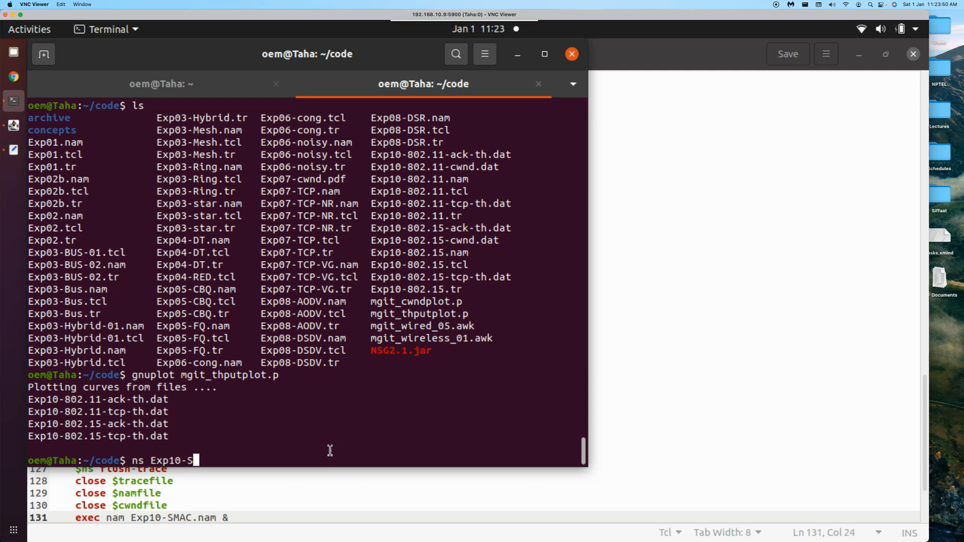
key("Return")
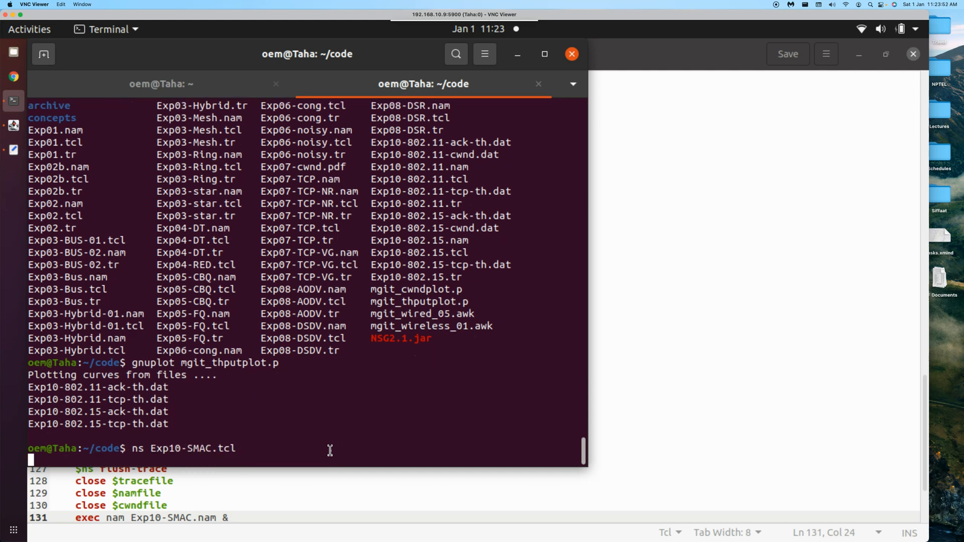
key("Return")
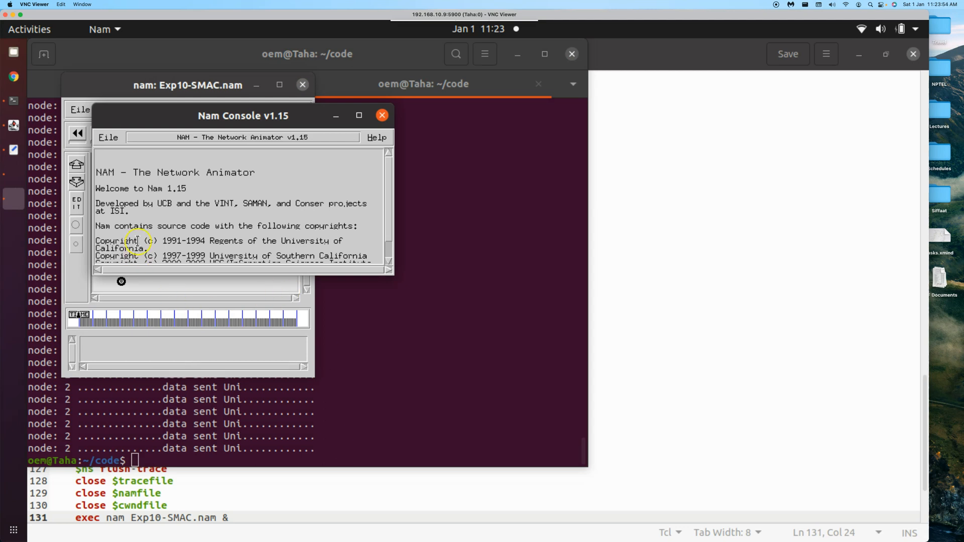
mouse_move(166, 170)
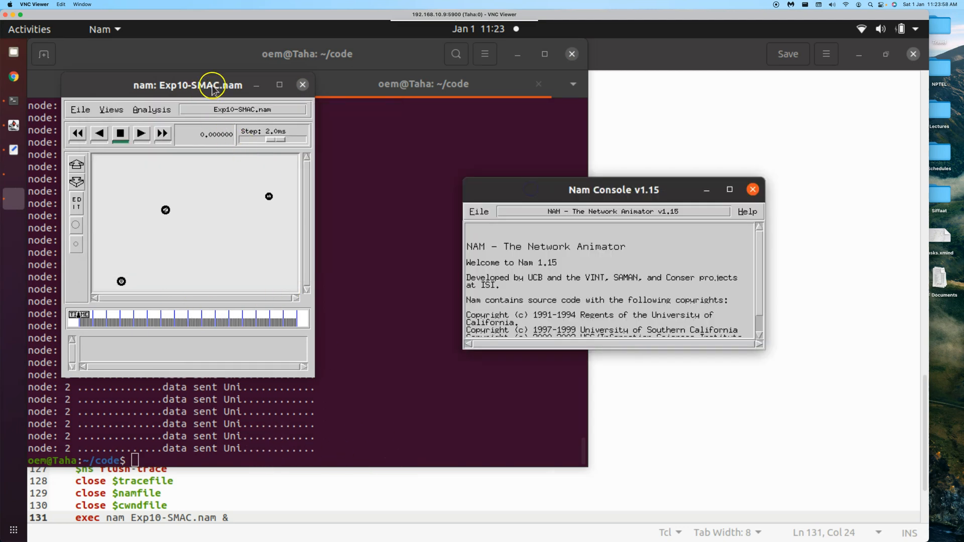
- Maximize NAM, play the animation of nodes 0, 1 and 2 moving, then close the animator
left_click(278, 84)
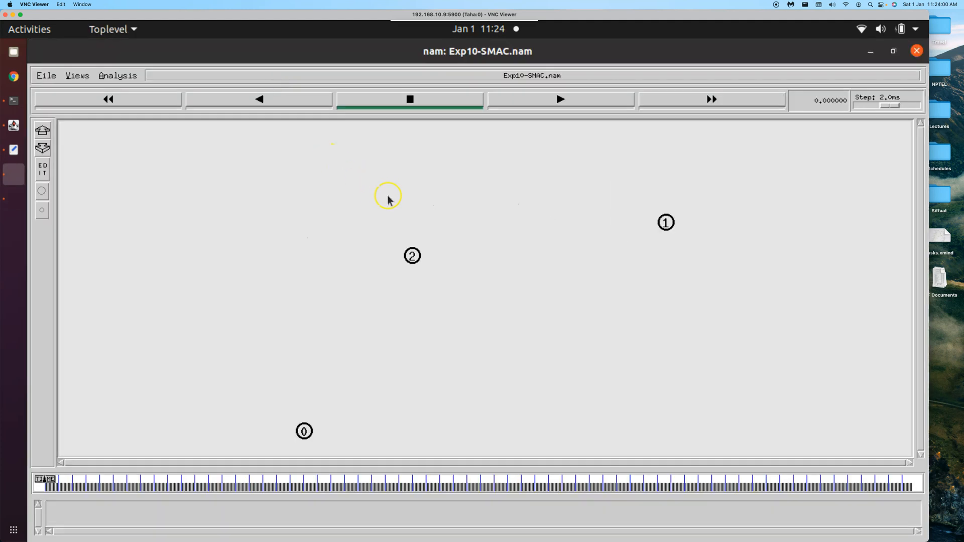
left_click(559, 99)
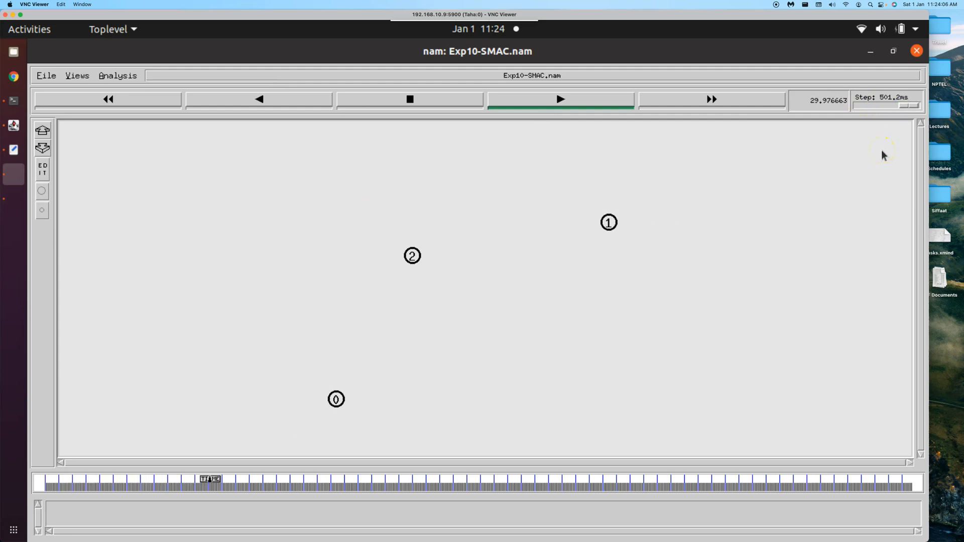
left_click(558, 99)
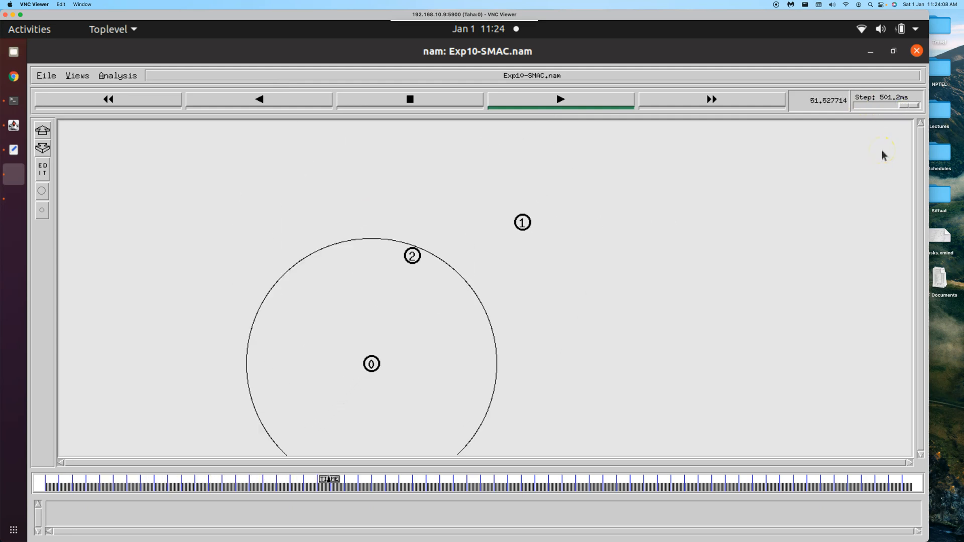
left_click(559, 99)
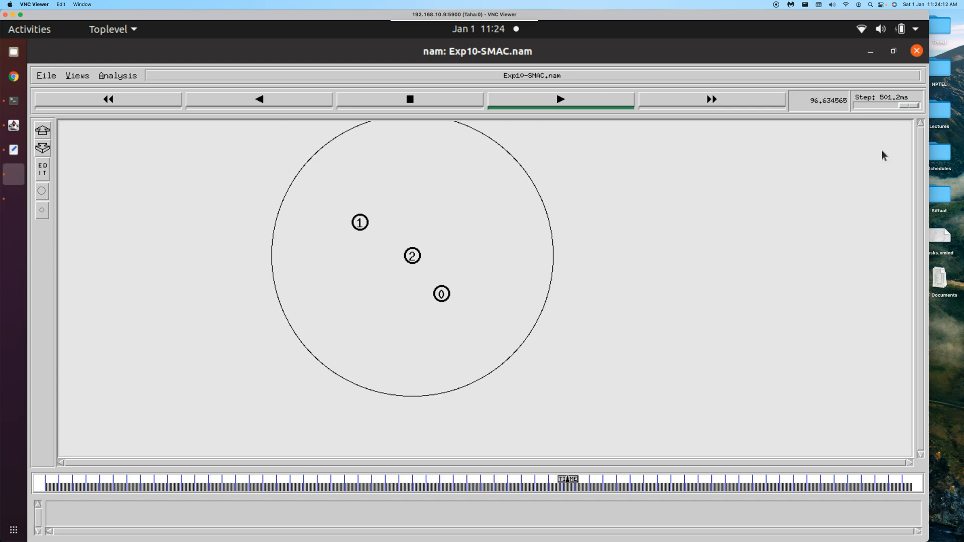
left_click(559, 100)
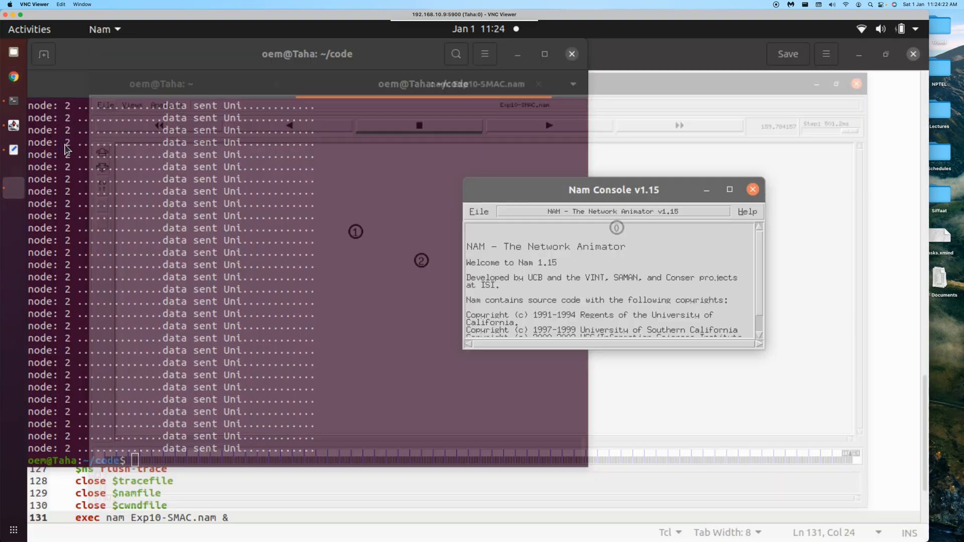
left_click(478, 212)
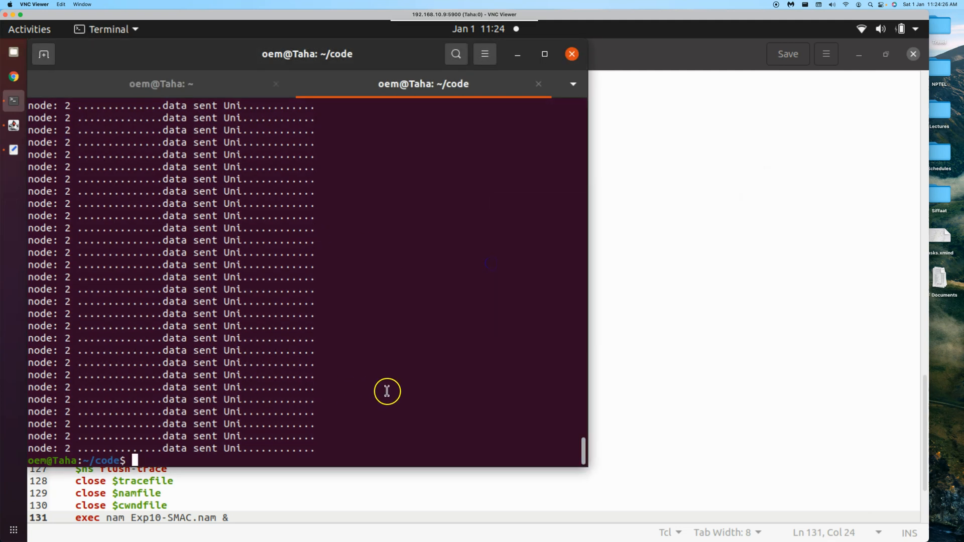
- List ~/code to confirm Exp10-SMAC.tr, .nam and cwnd.dat exist, starting the next command
key("Return")
type("ns")
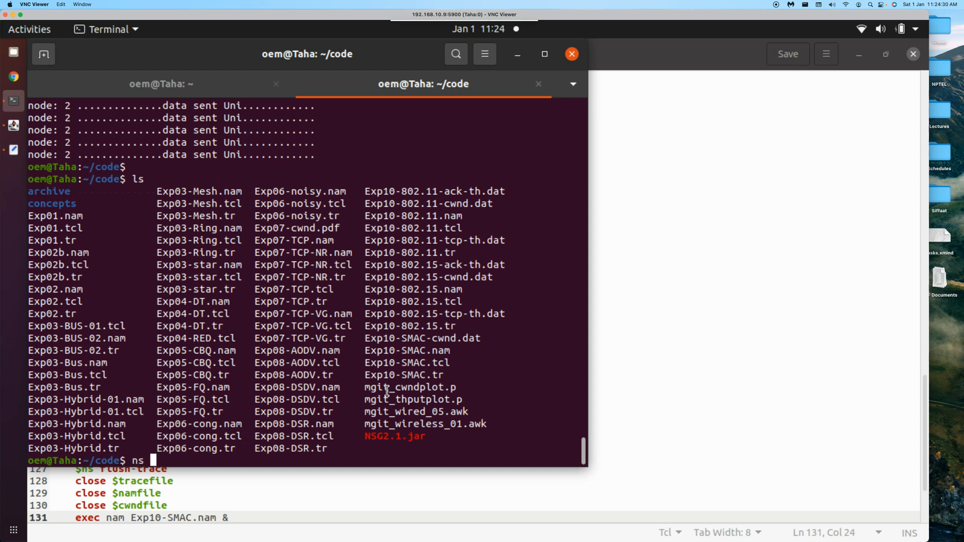
type("Exp10-")
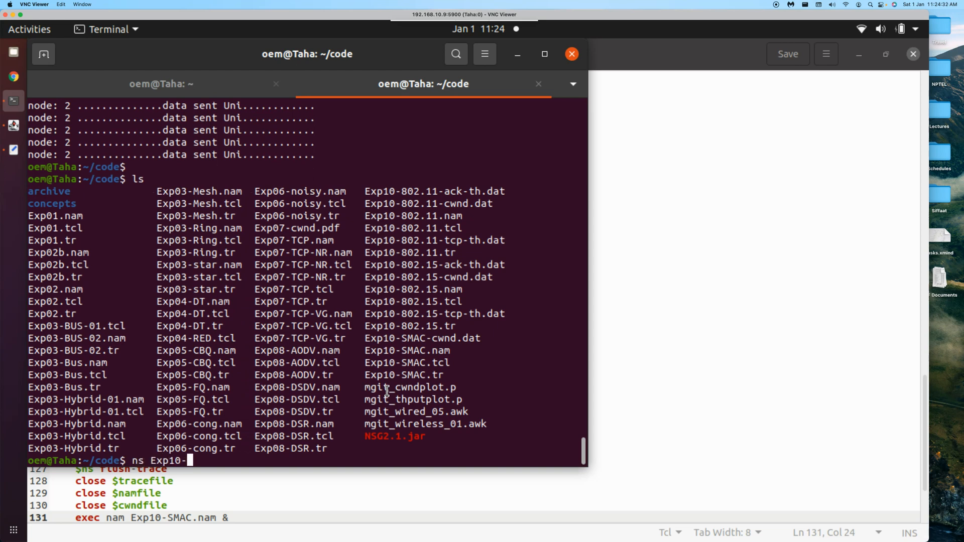
type("SMAC")
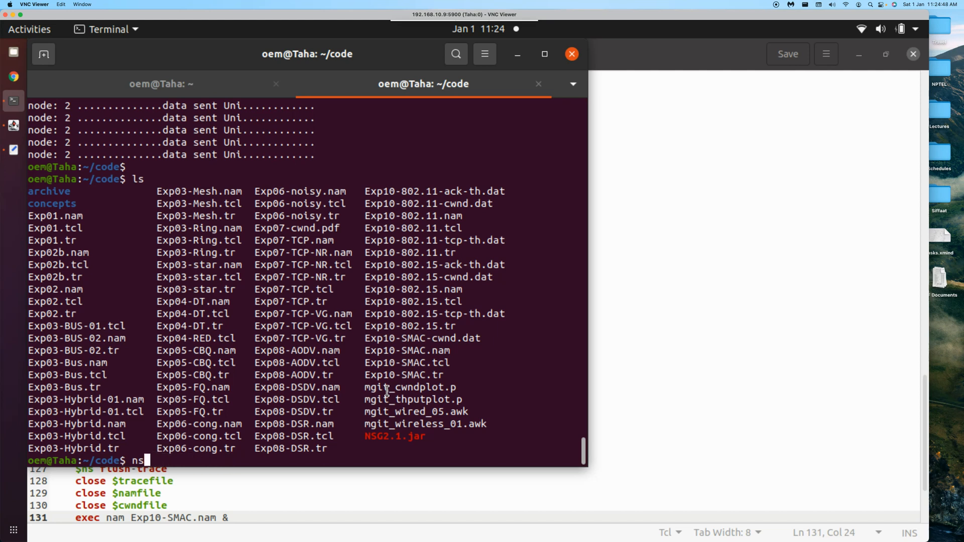
- Run awk -f mgit_wireless_01.awk Exp10-SMAC.tr to print ack and tcp delivery, delay and throughput stats
type("awk -f")
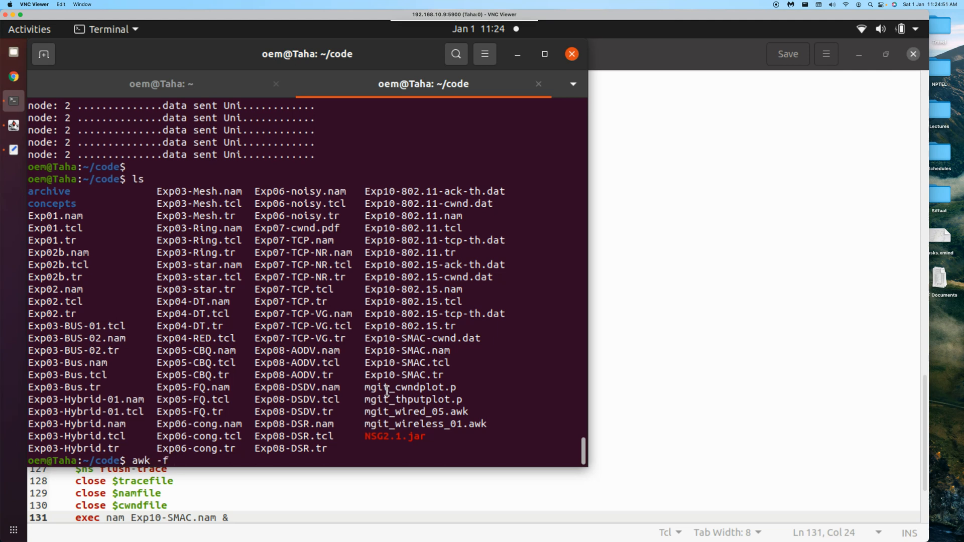
type("Exp1")
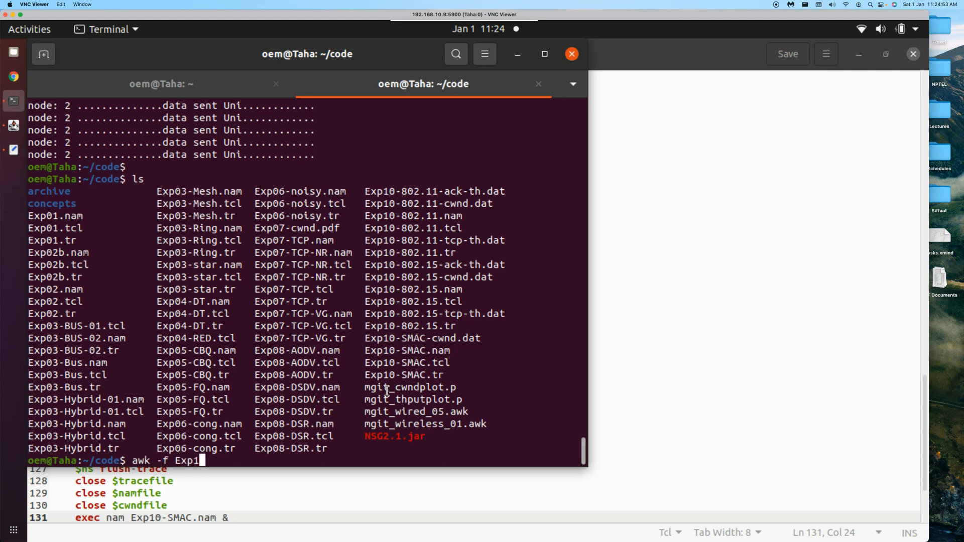
type("0-SMAC")
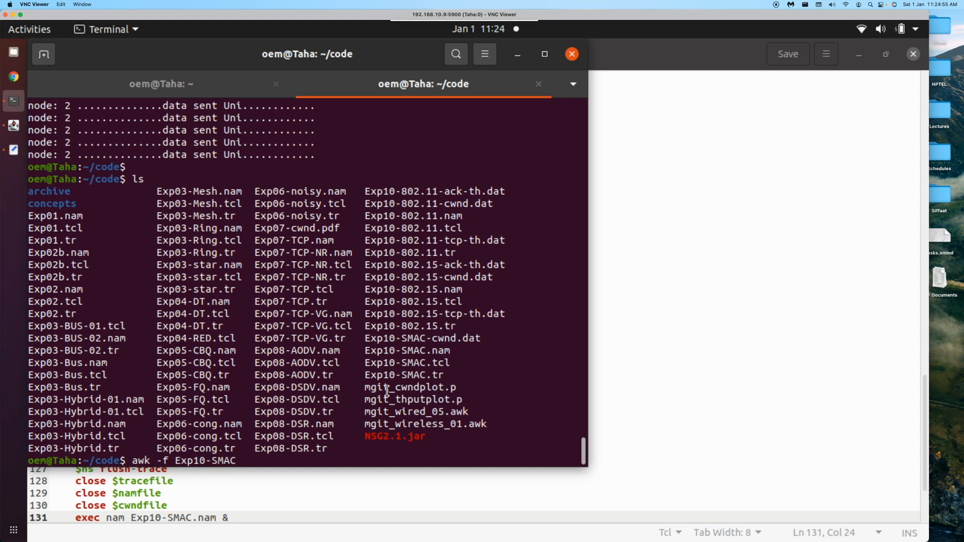
key("Backspace")
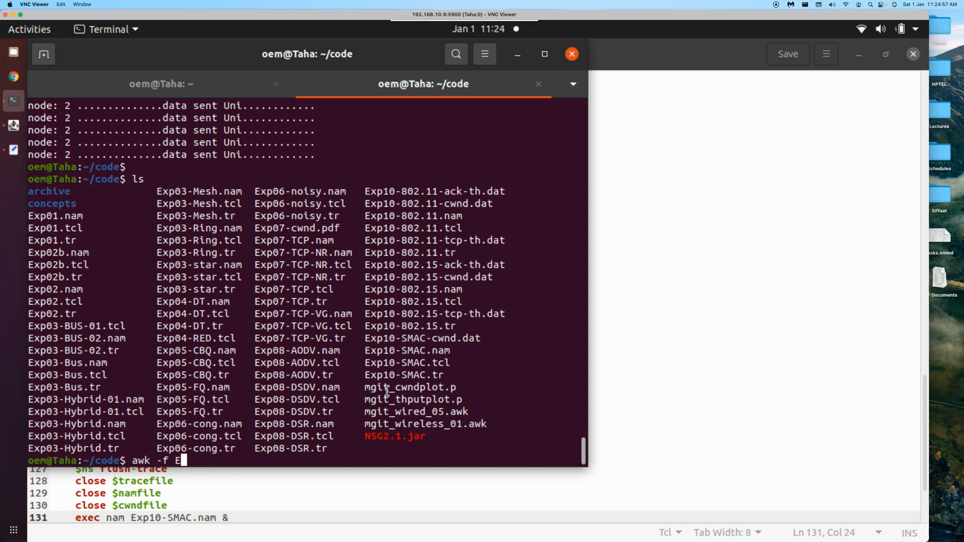
key("Backspace")
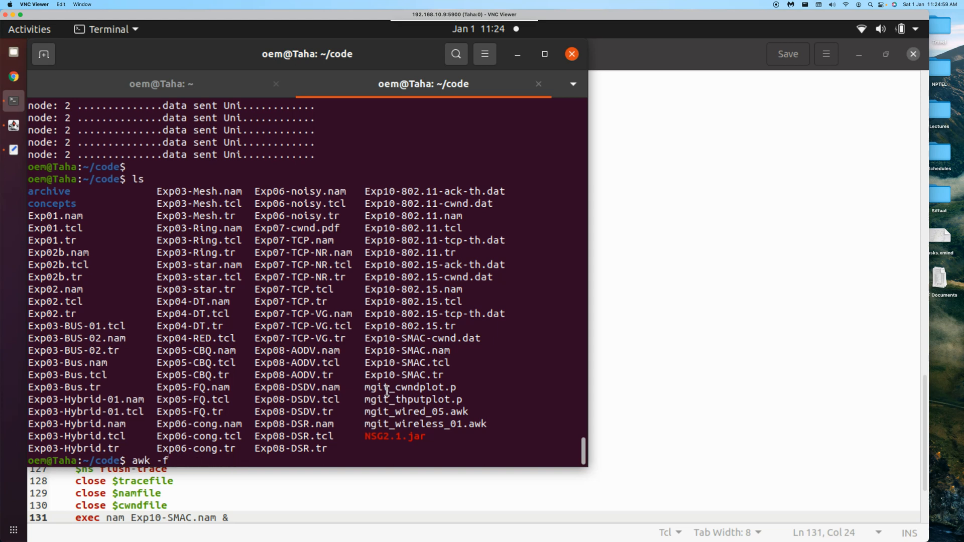
type("mgit_wireles")
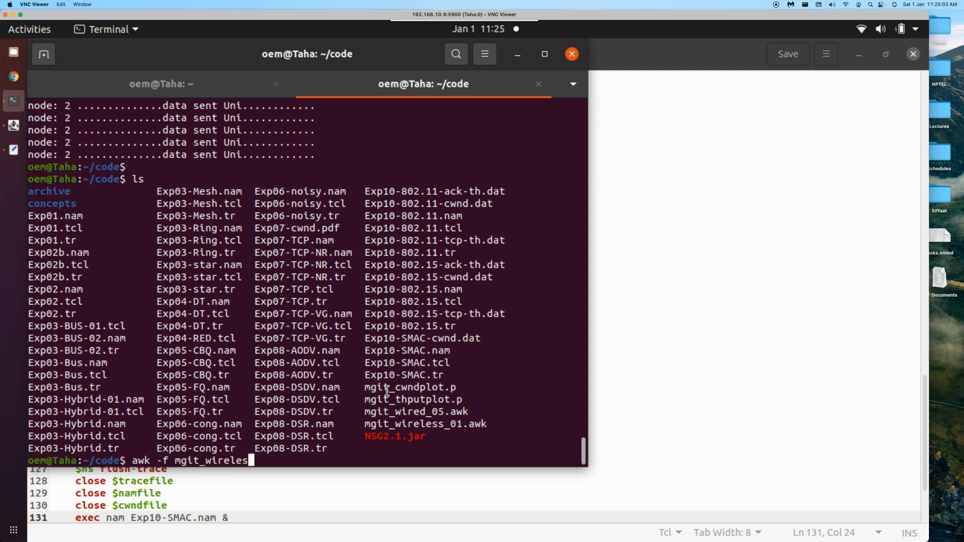
type("_01.awk")
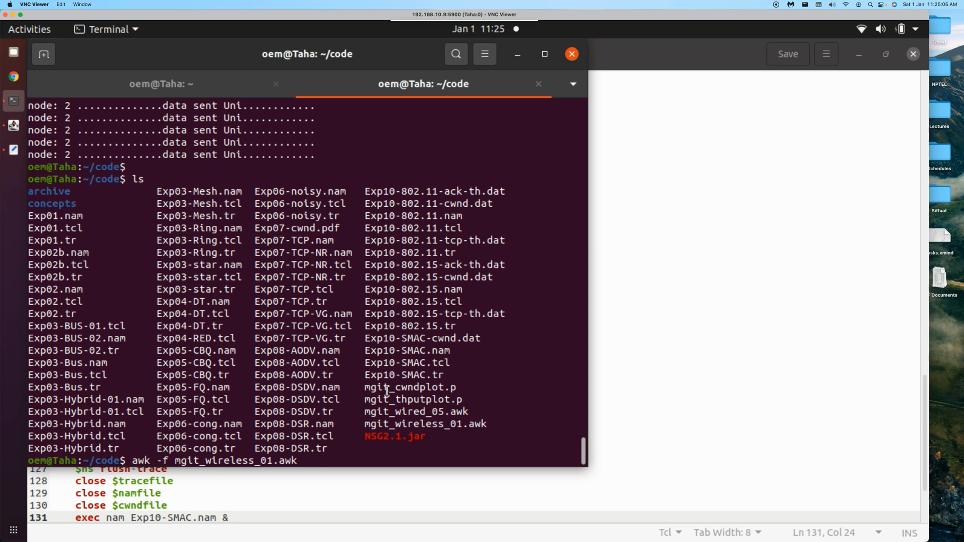
type("Exp")
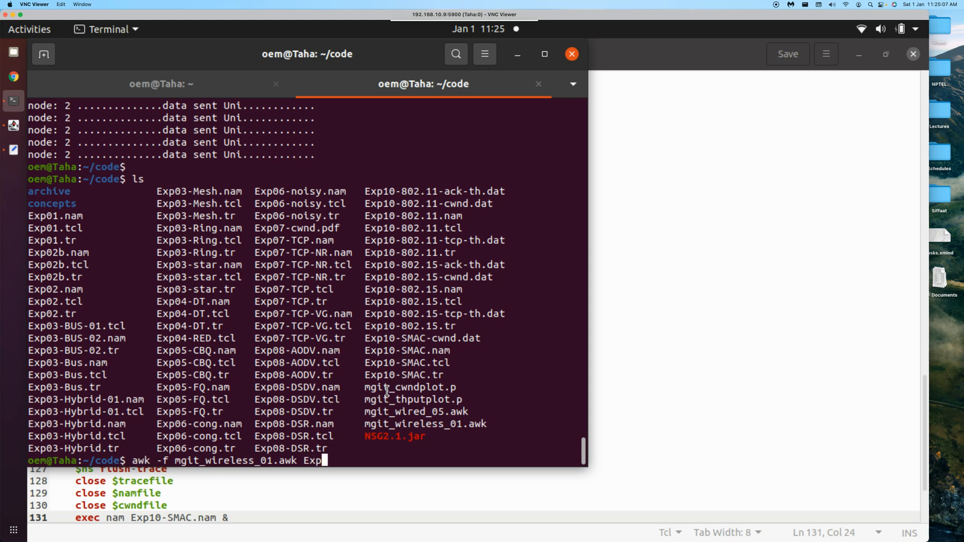
type("10")
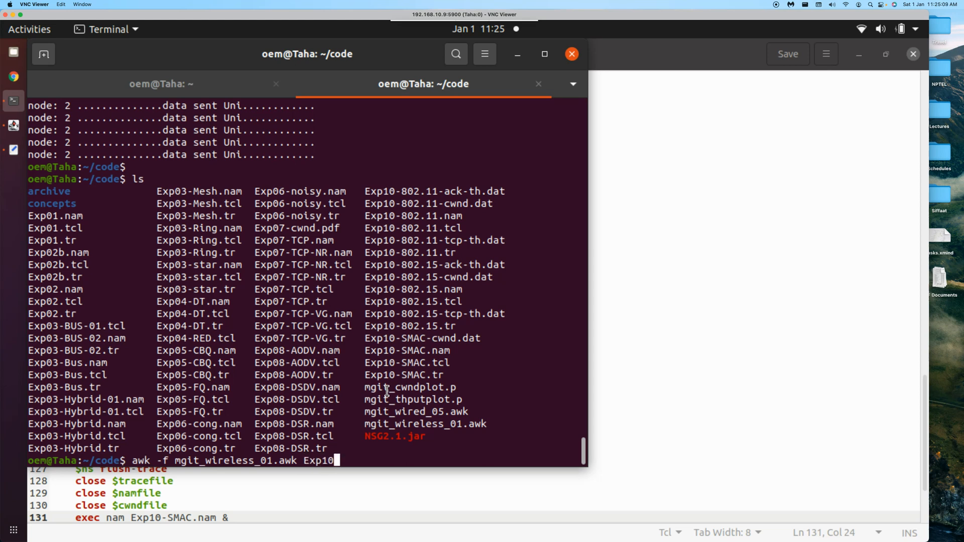
type("-SMAC")
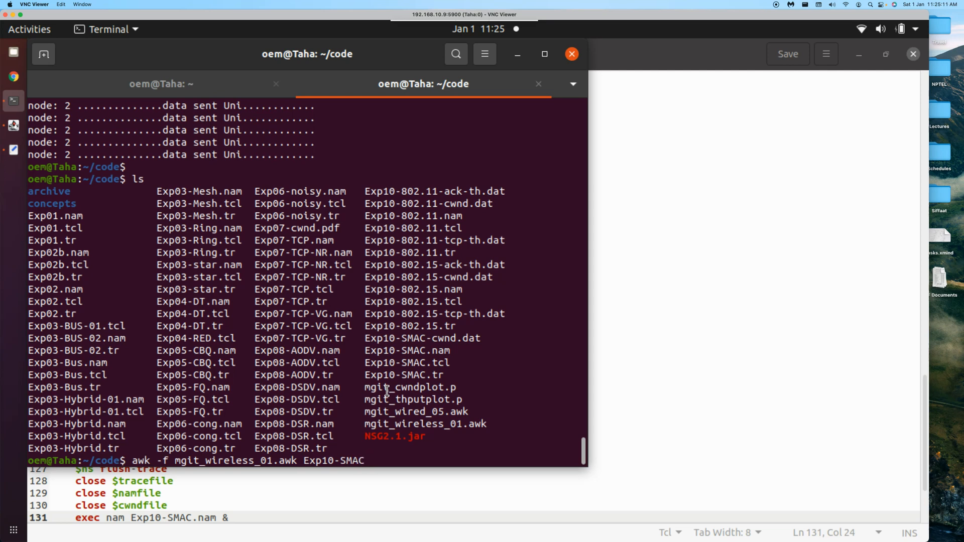
key("Return")
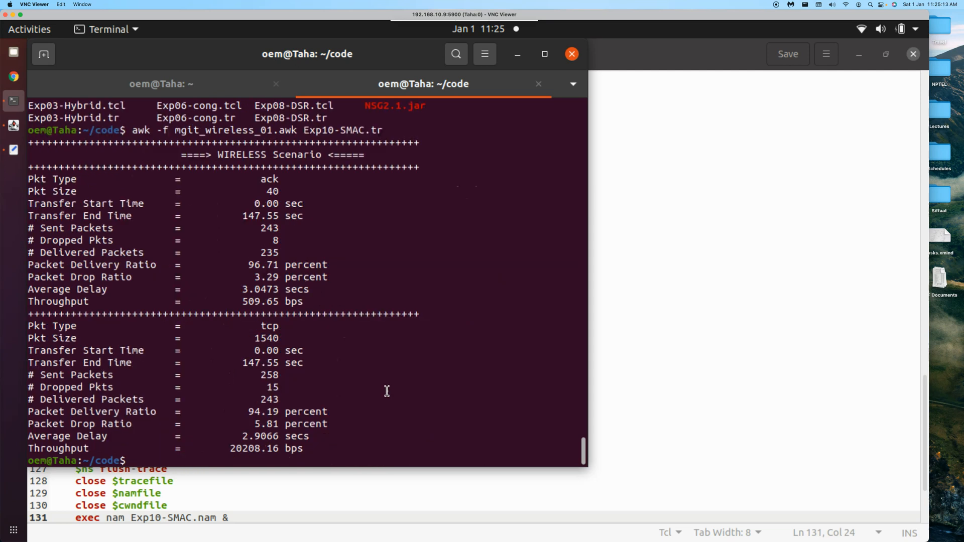
mouse_move(284, 376)
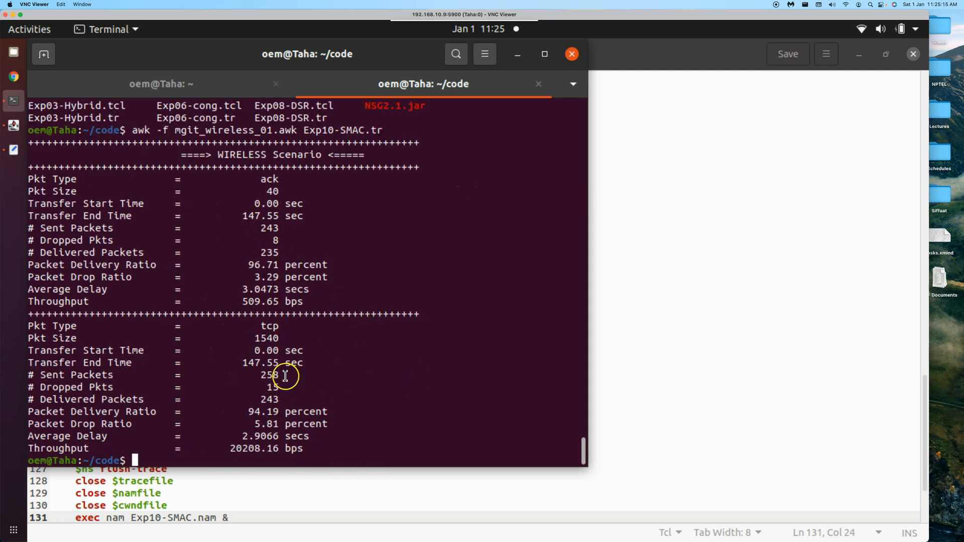
mouse_move(240, 449)
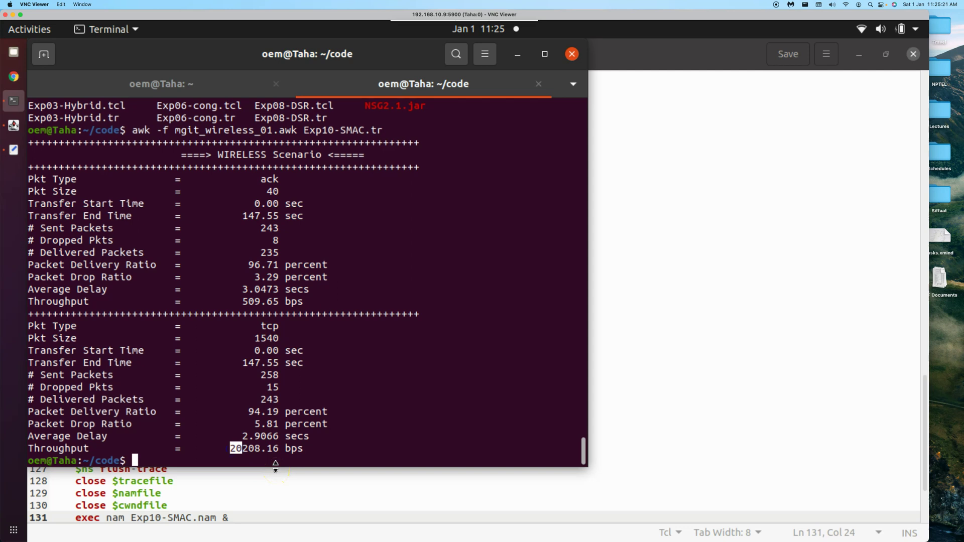
mouse_move(249, 464)
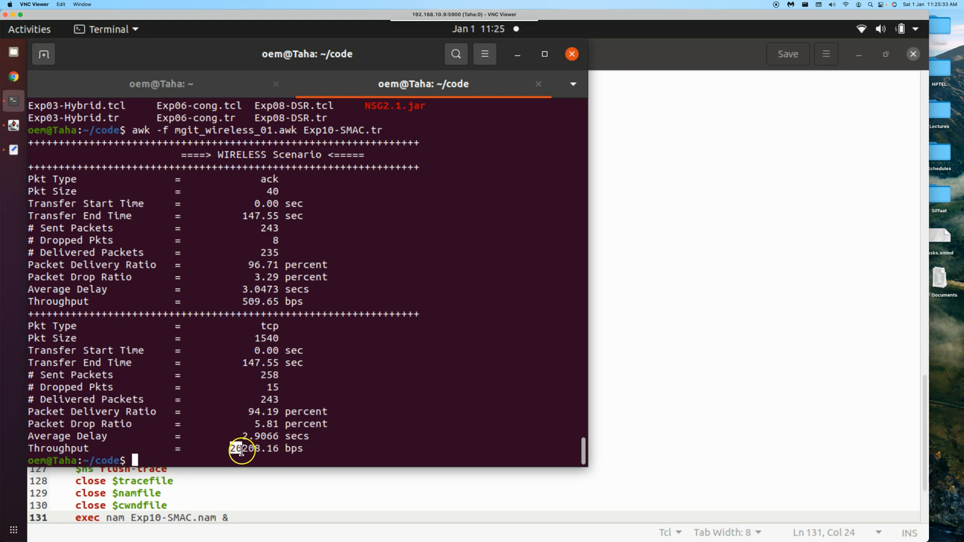
mouse_move(217, 456)
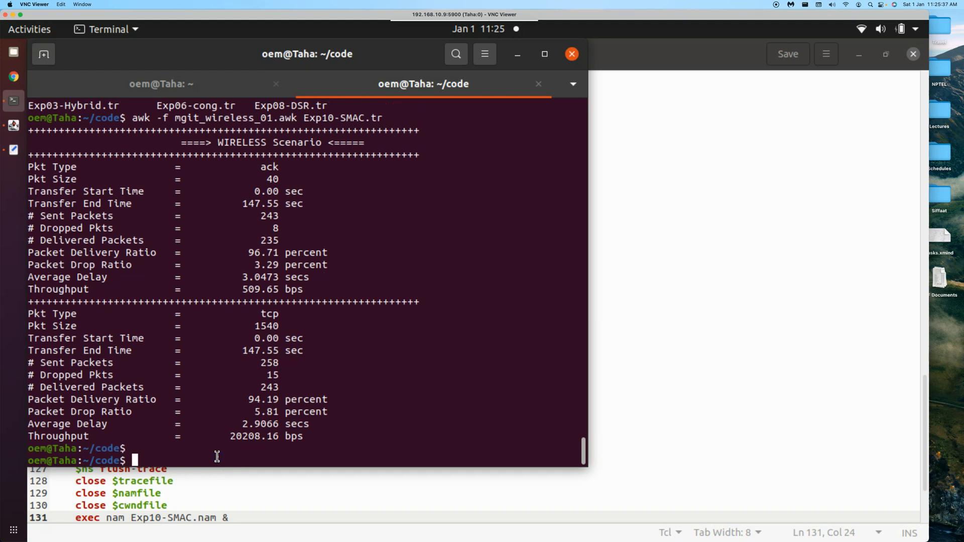
- Run gnuplot mgit_thputplot.p to plot destination throughput for 802.11, 802.15 and SMAC
type("gnuplot")
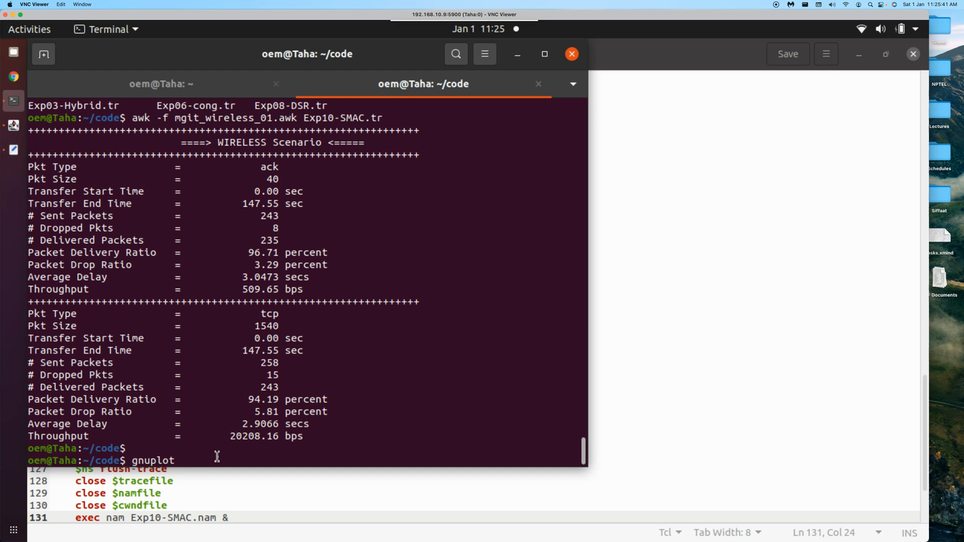
type("mgit_")
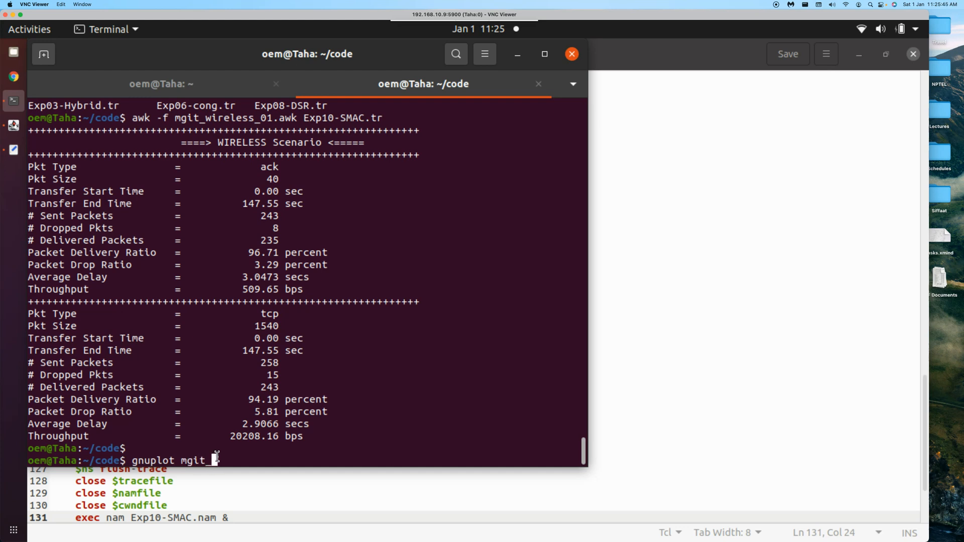
key("Return")
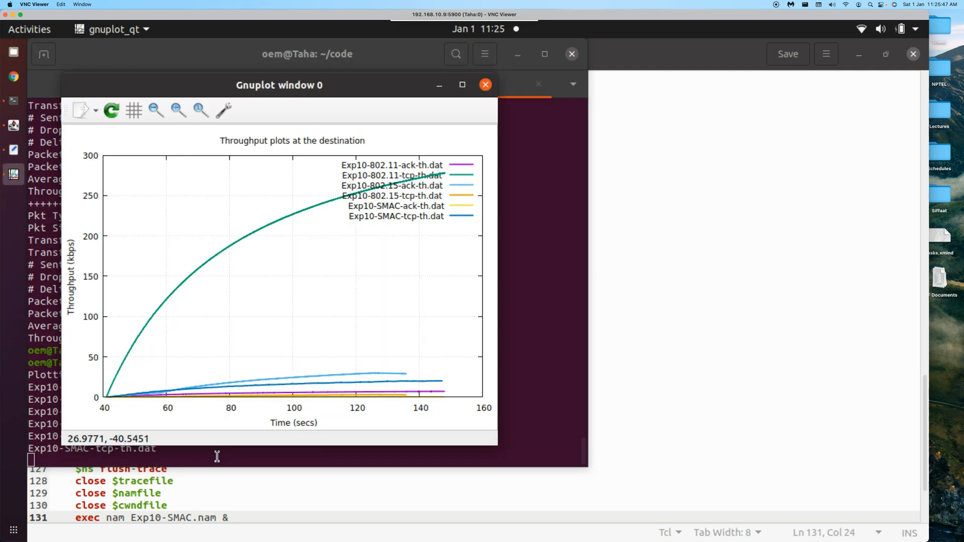
mouse_move(413, 215)
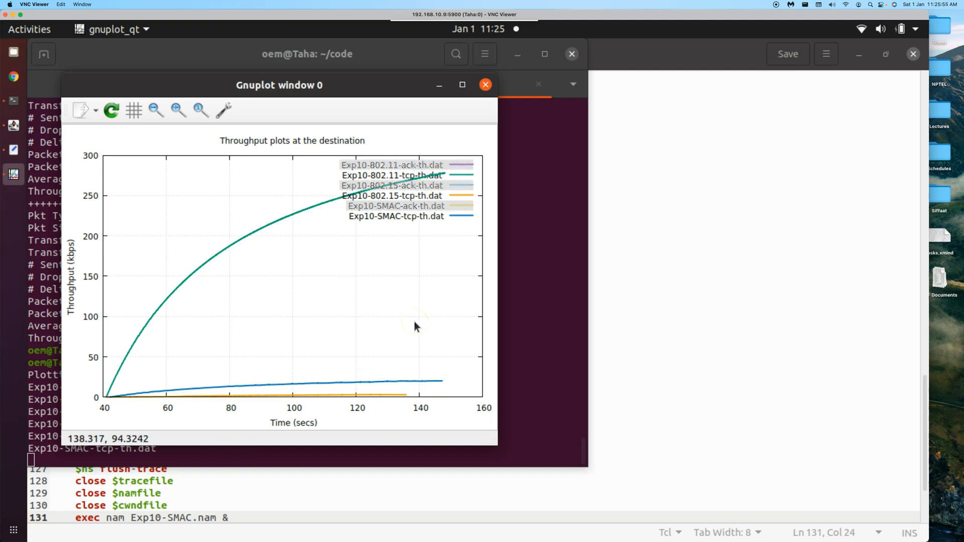
mouse_move(412, 382)
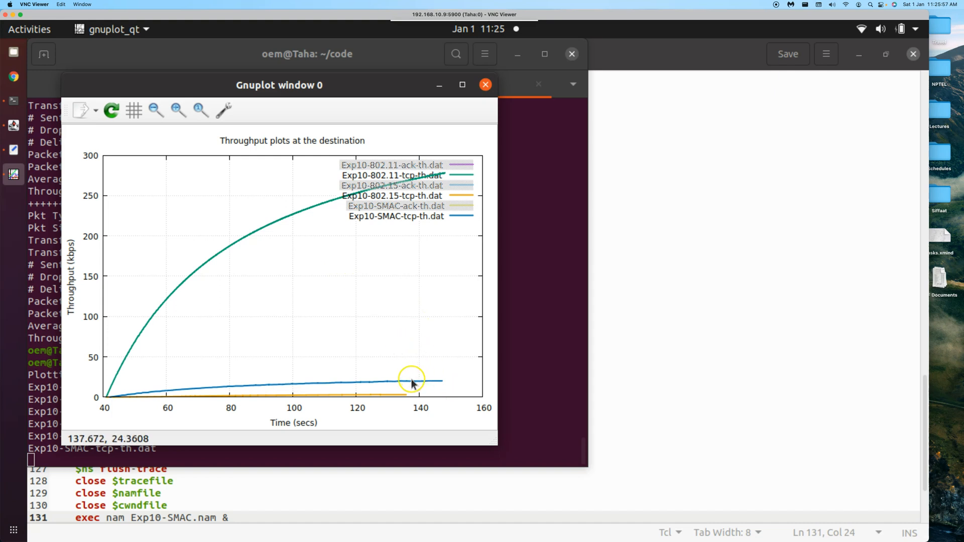
mouse_move(295, 395)
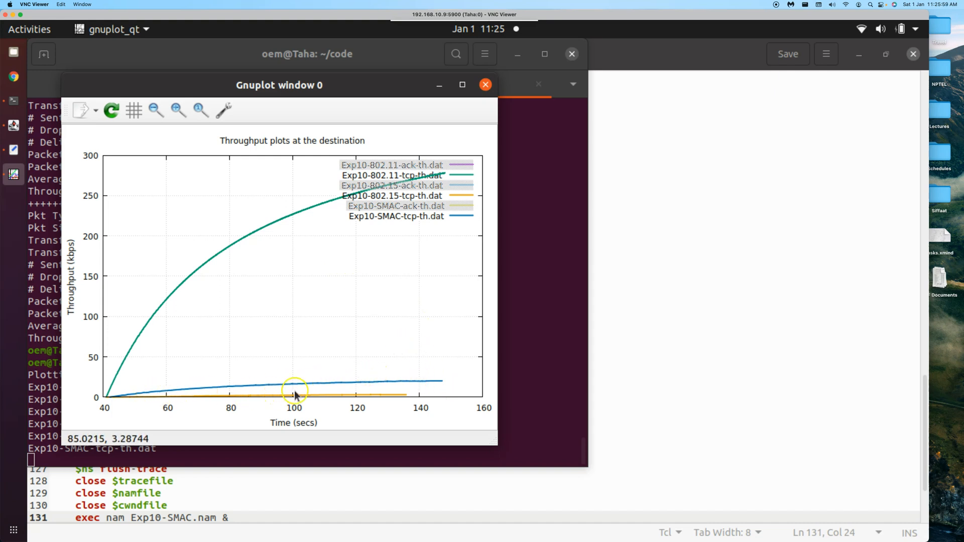
mouse_move(369, 399)
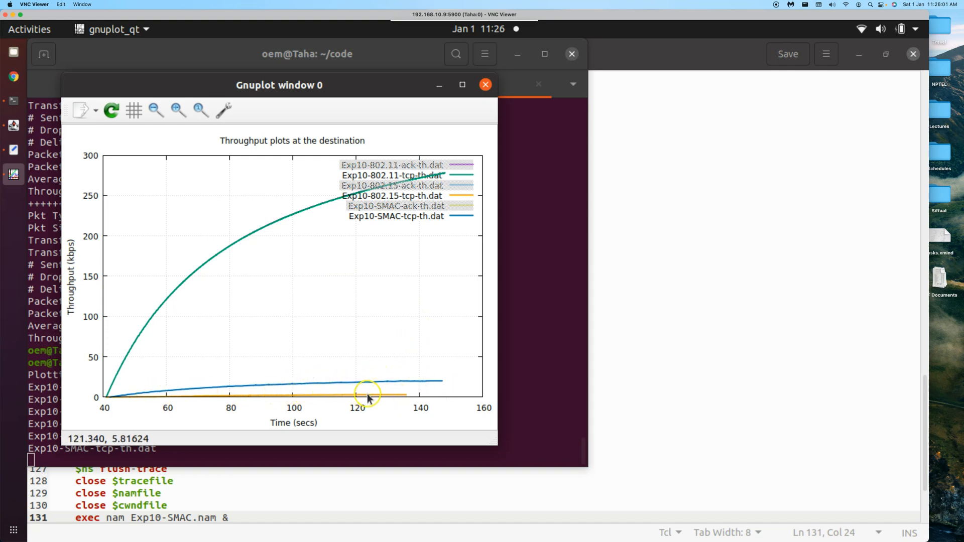
mouse_move(301, 154)
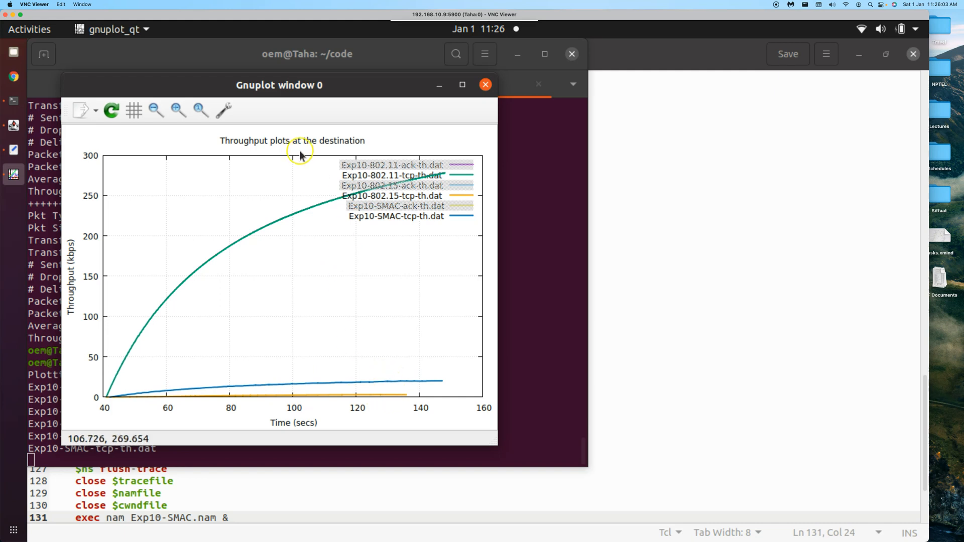
mouse_move(384, 380)
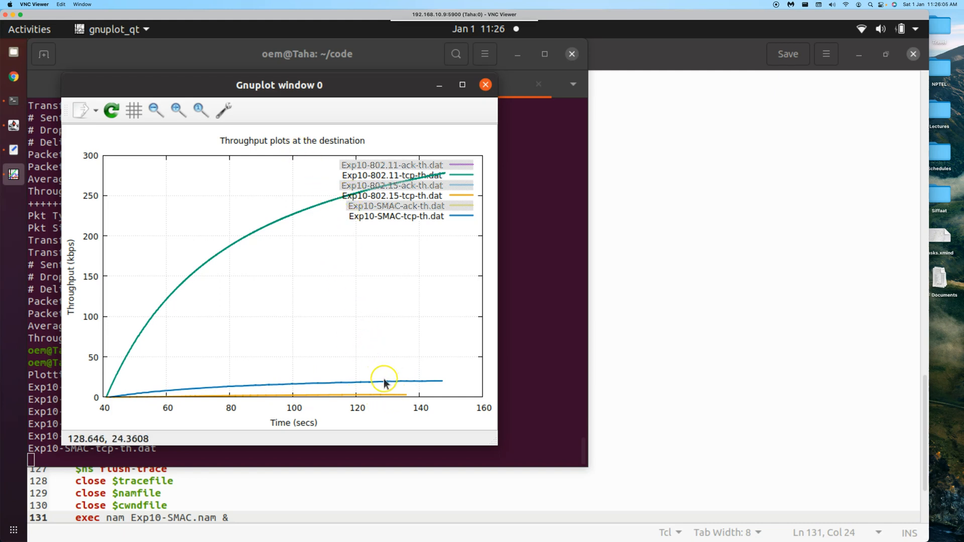
mouse_move(550, 400)
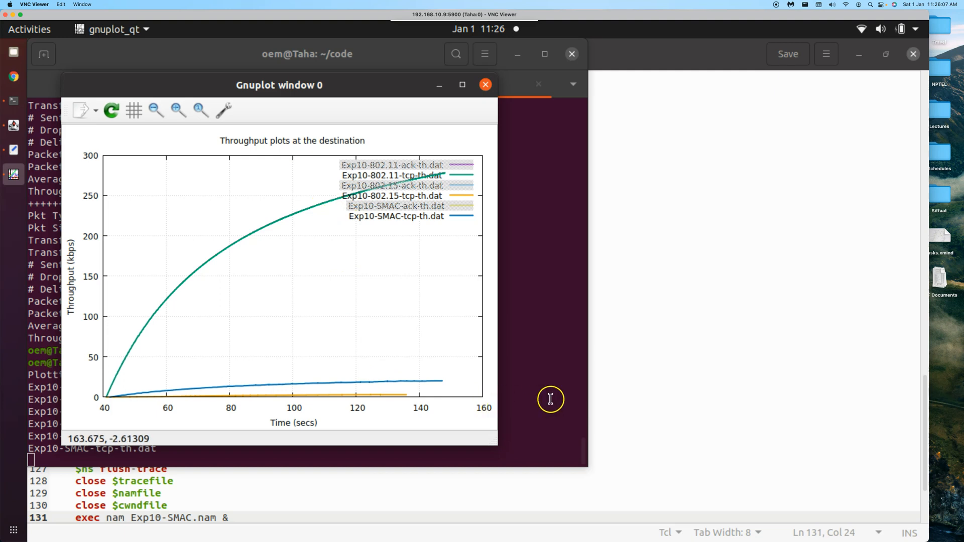
- Bring the terminal window back in front of the throughput plot
left_click(485, 85)
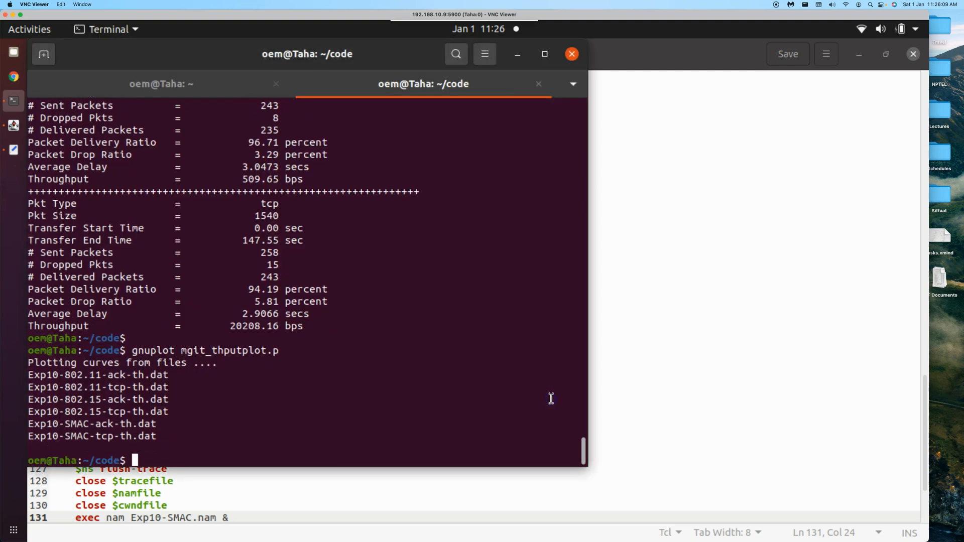
- Run gnuplot mgit_cwndplot.p to plot source congestion window size for 802.11, 802.15 and SMAC
type("gnuplot")
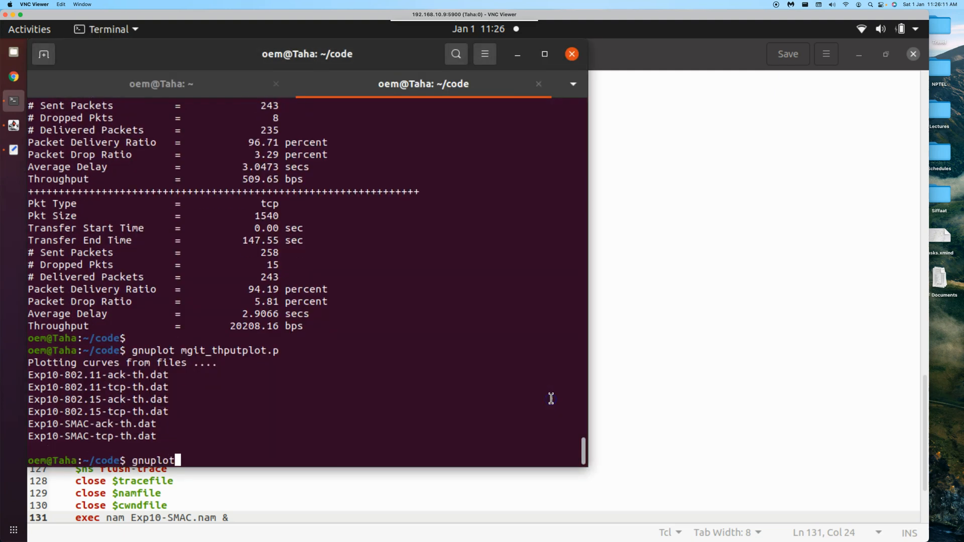
type("m")
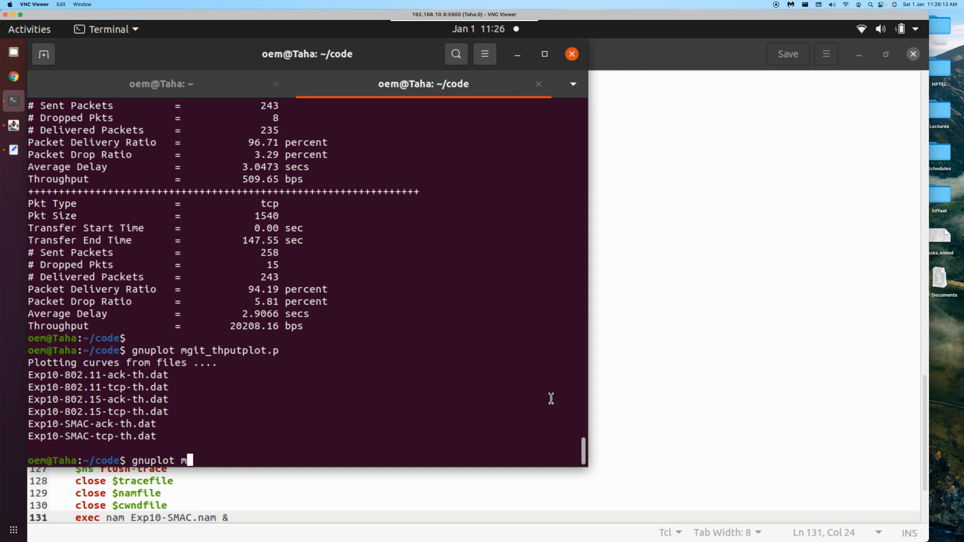
type("git_")
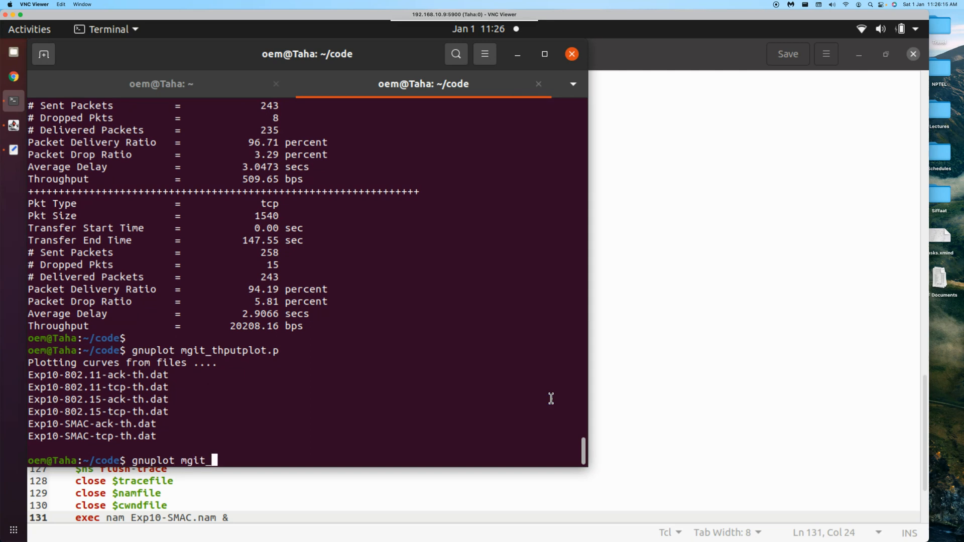
type("cw")
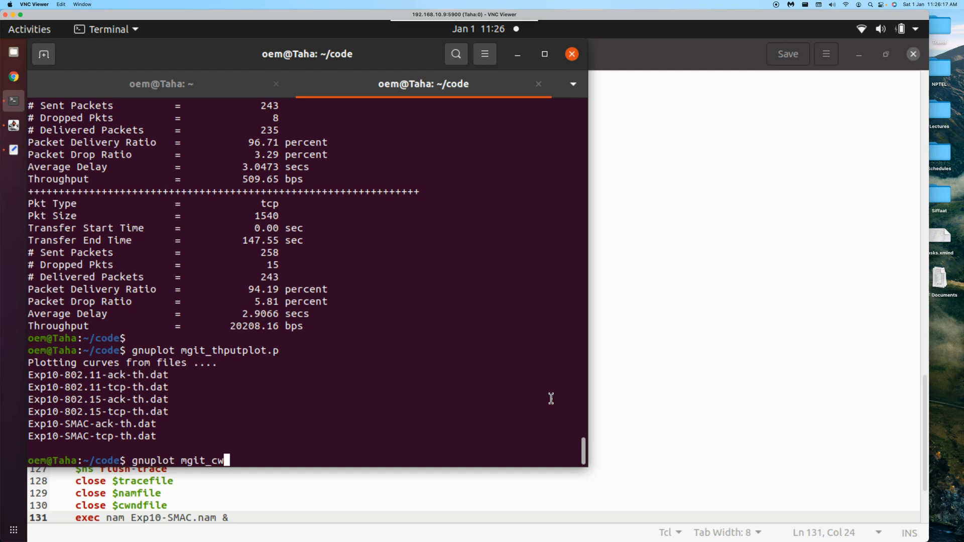
key("Return")
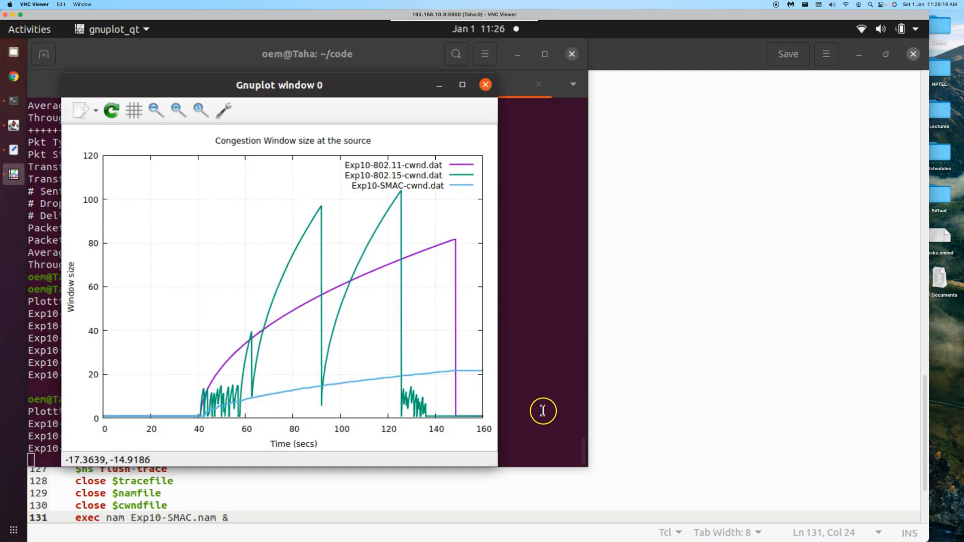
mouse_move(559, 426)
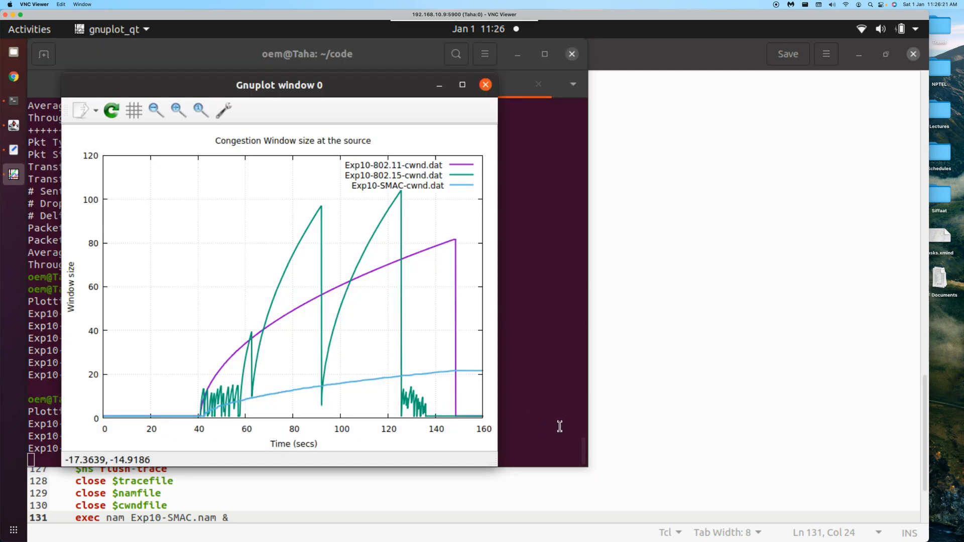
mouse_move(268, 329)
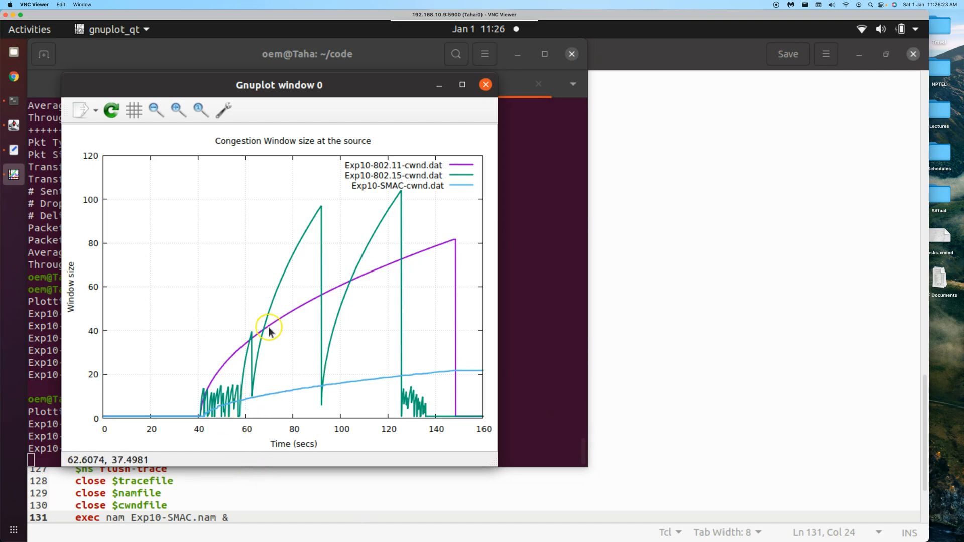
mouse_move(422, 257)
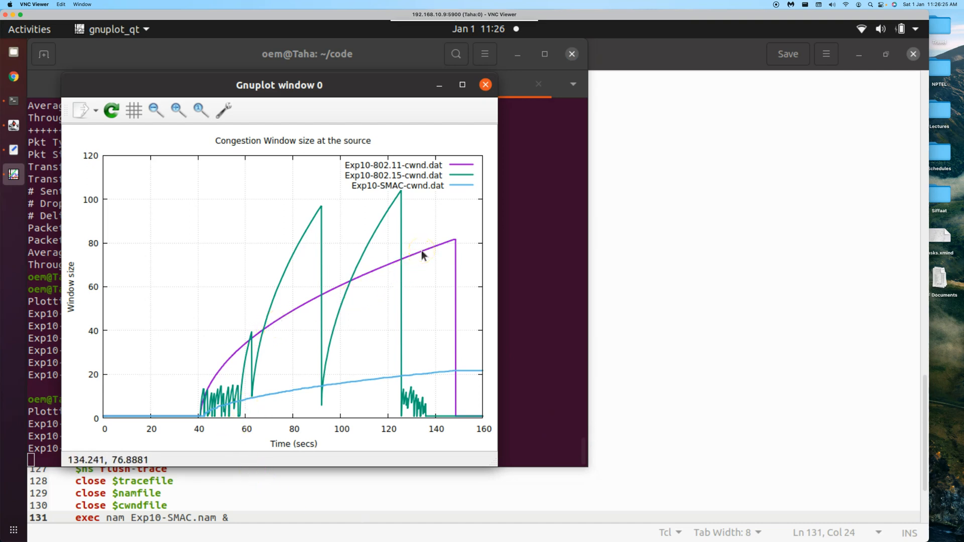
mouse_move(411, 221)
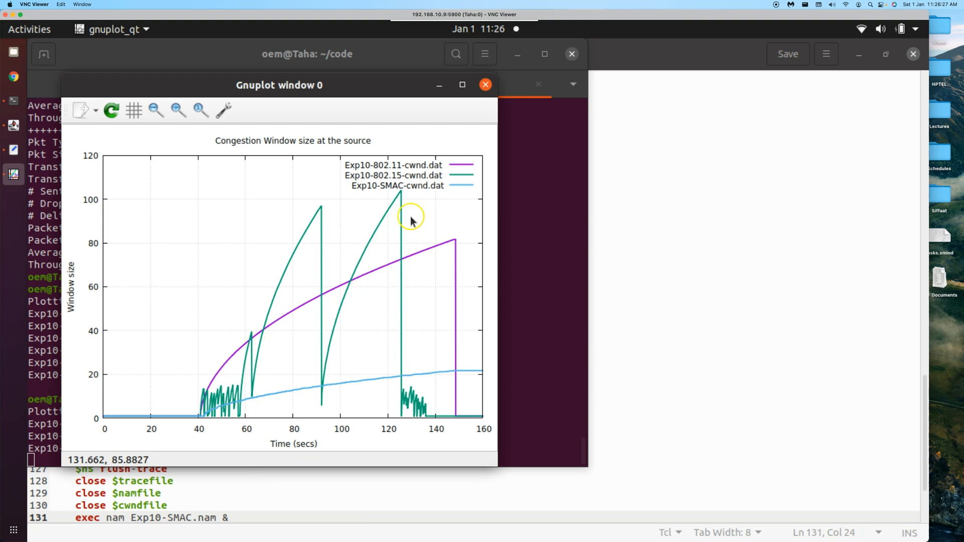
mouse_move(432, 376)
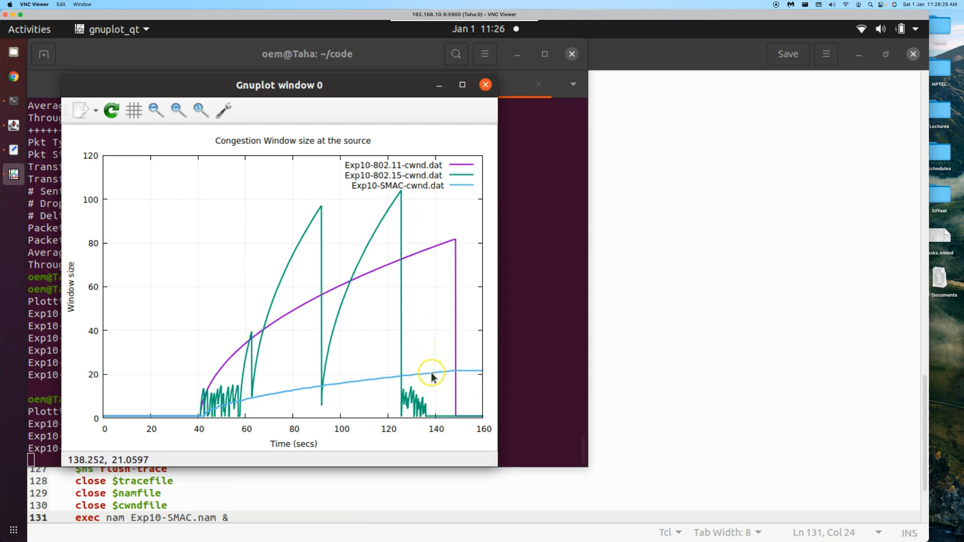
mouse_move(437, 252)
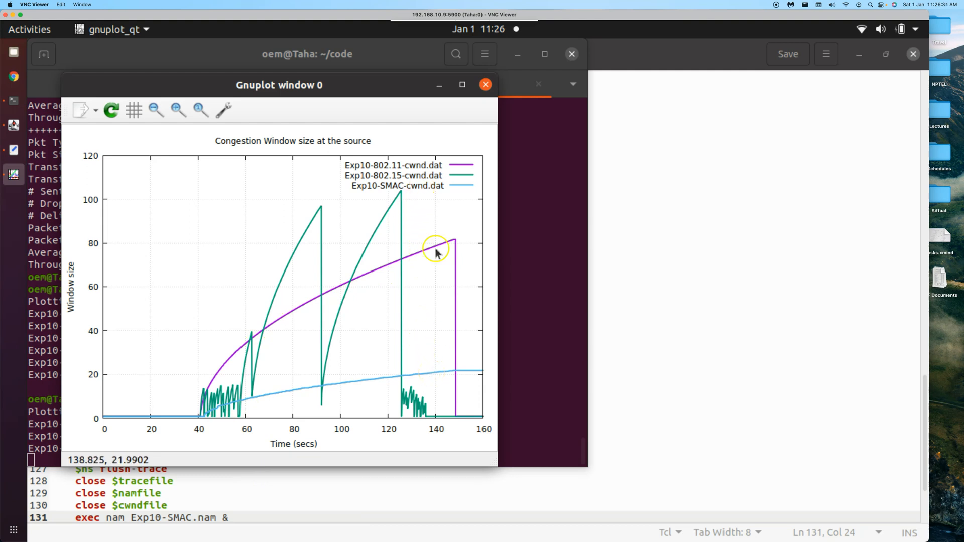
mouse_move(221, 414)
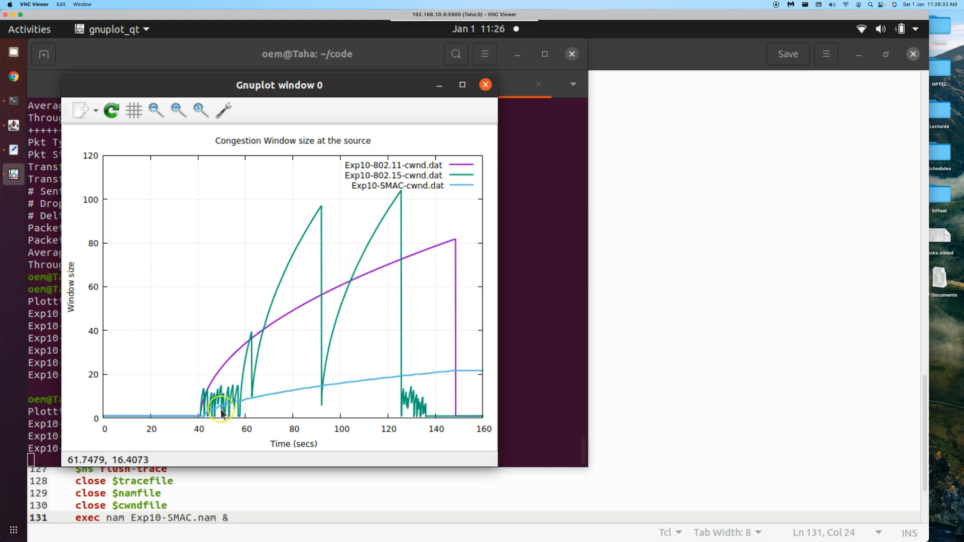
mouse_move(261, 347)
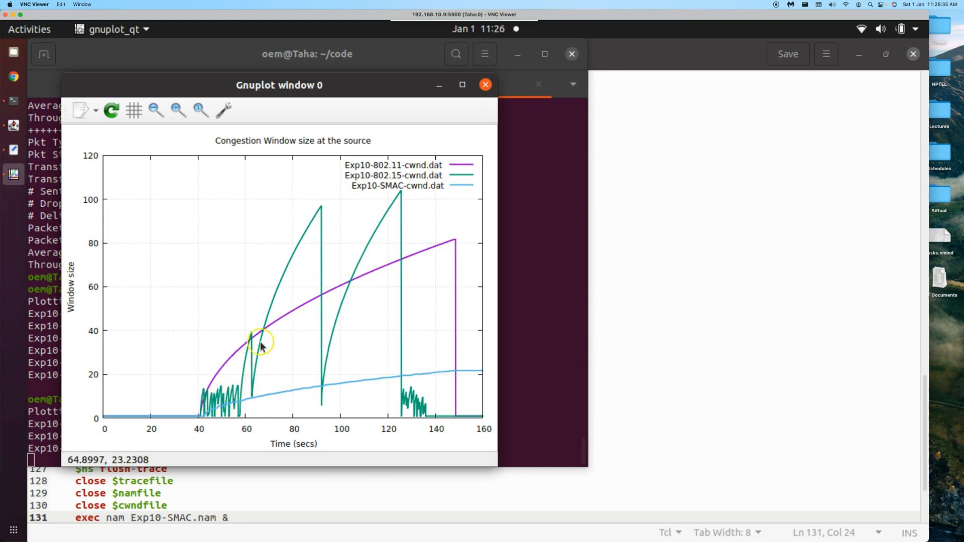
mouse_move(399, 202)
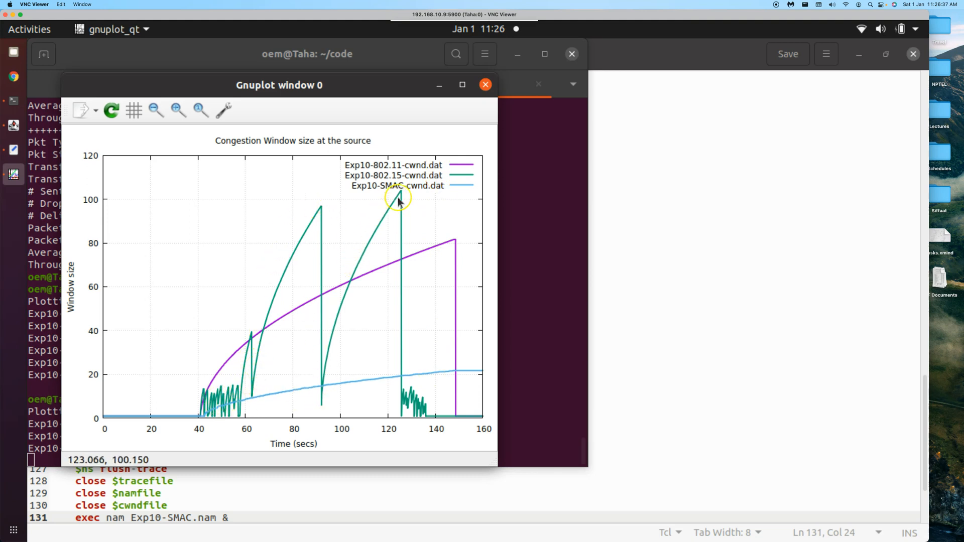
mouse_move(423, 404)
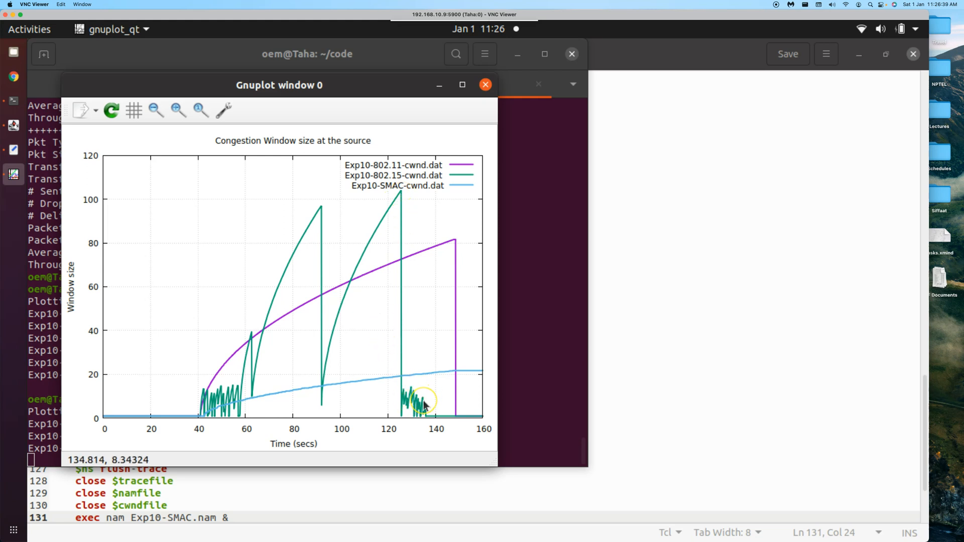